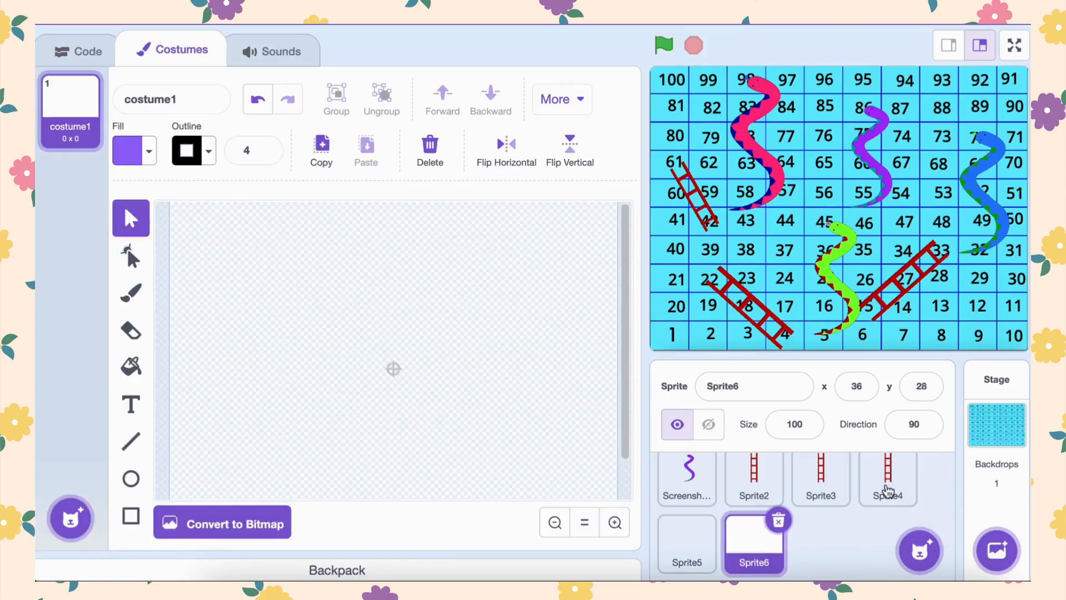
Paint a yellow square with the Rectangle tool and place it over the board's bottom-right corner
{"action": "left_click", "coordinate": [134, 150]}
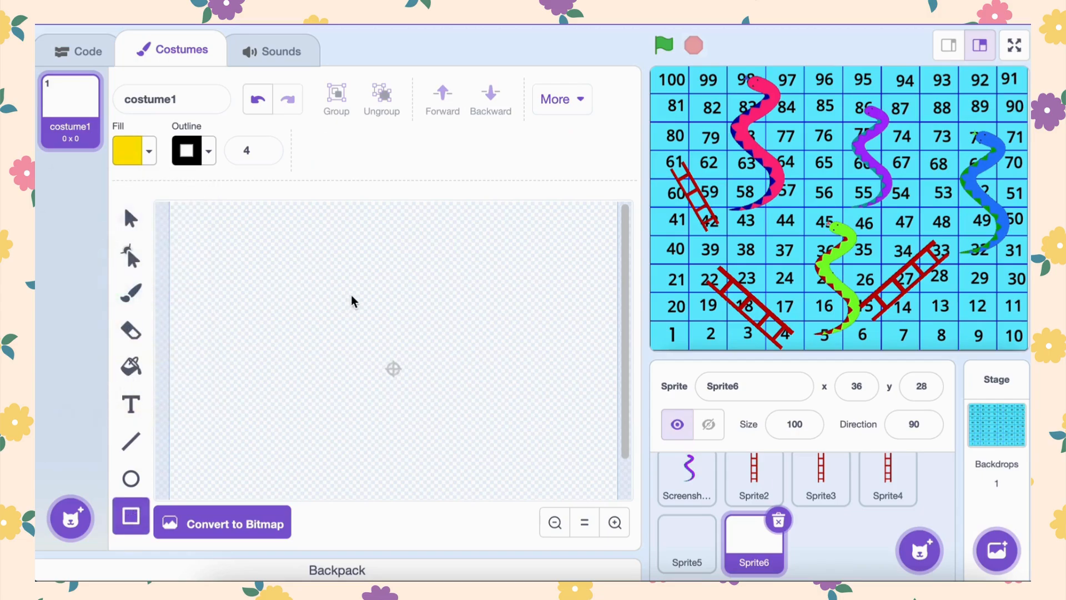
{"action": "left_click_drag", "start_coordinate": [339, 292], "coordinate": [442, 377]}
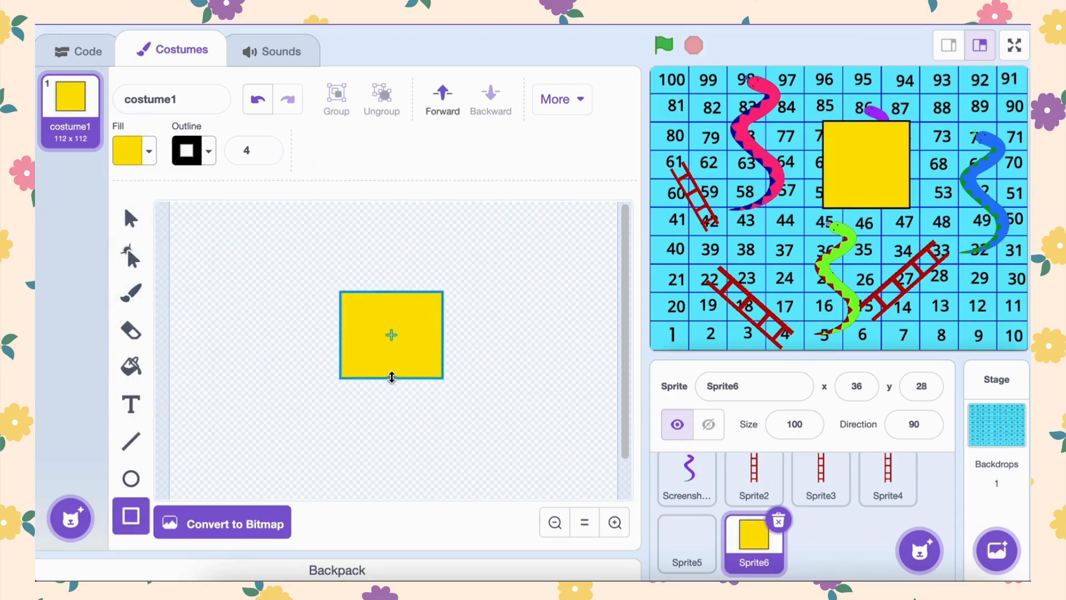
{"action": "left_click_drag", "start_coordinate": [442, 381], "coordinate": [420, 369]}
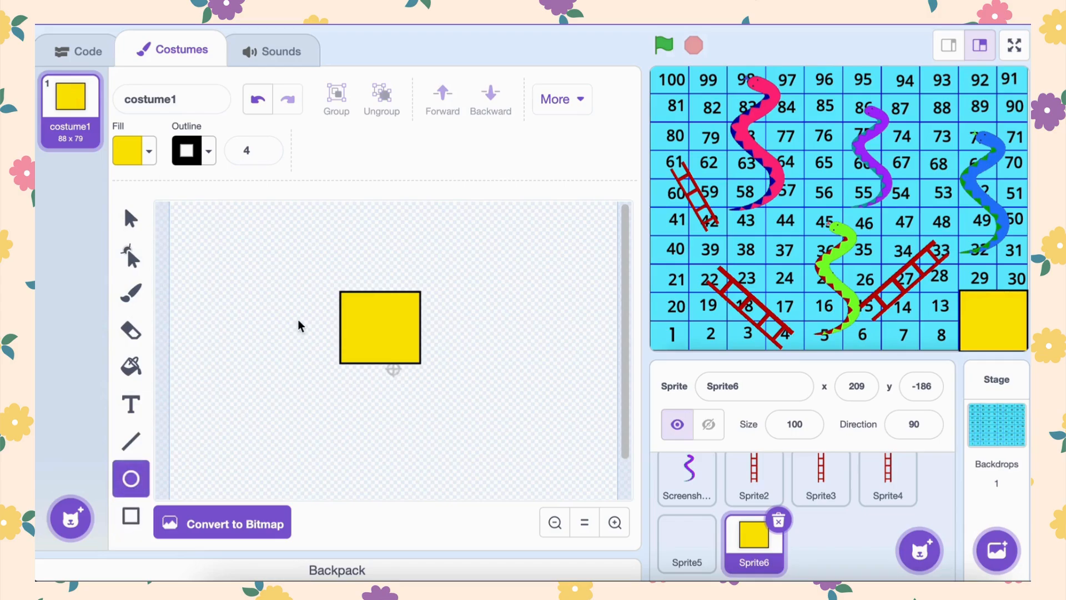
{"action": "left_click", "coordinate": [135, 150]}
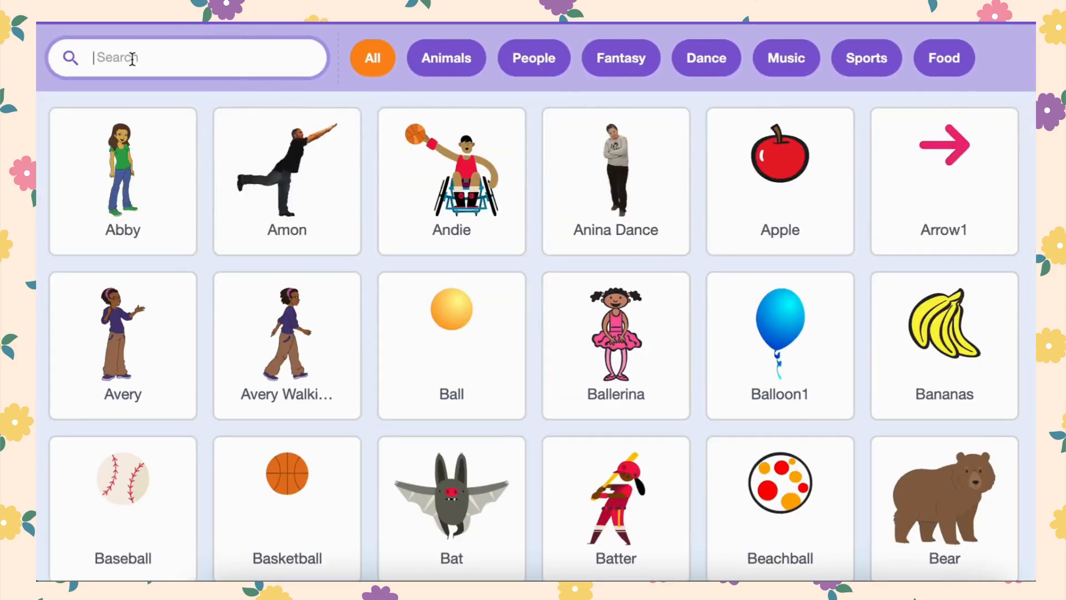
Add the Penguin 2 sprite, fill it black and rename it 'black'
{"action": "type", "text": "pe"}
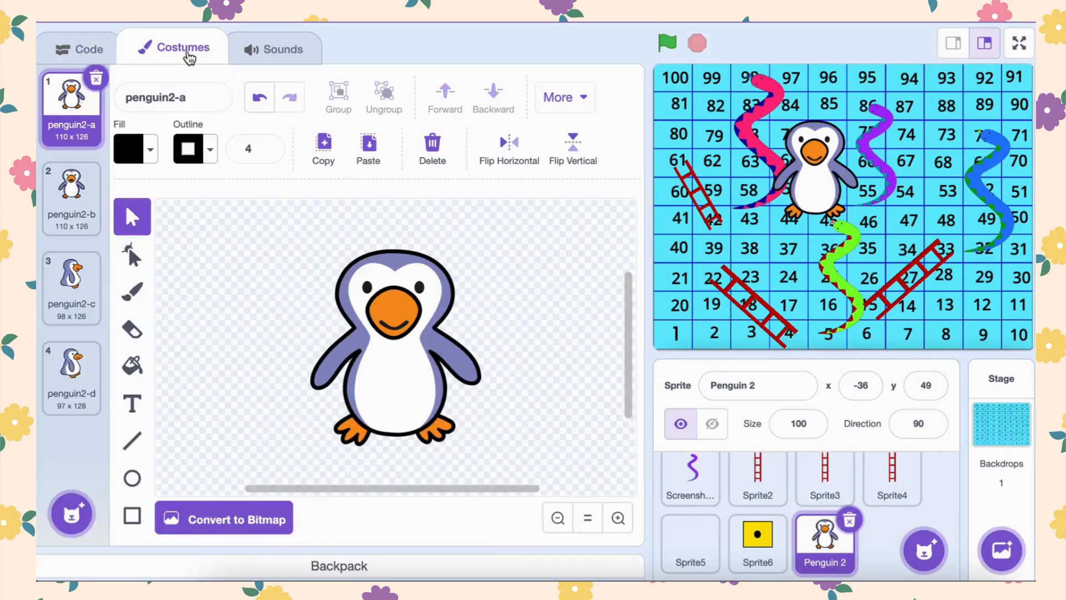
{"action": "left_click", "coordinate": [71, 198]}
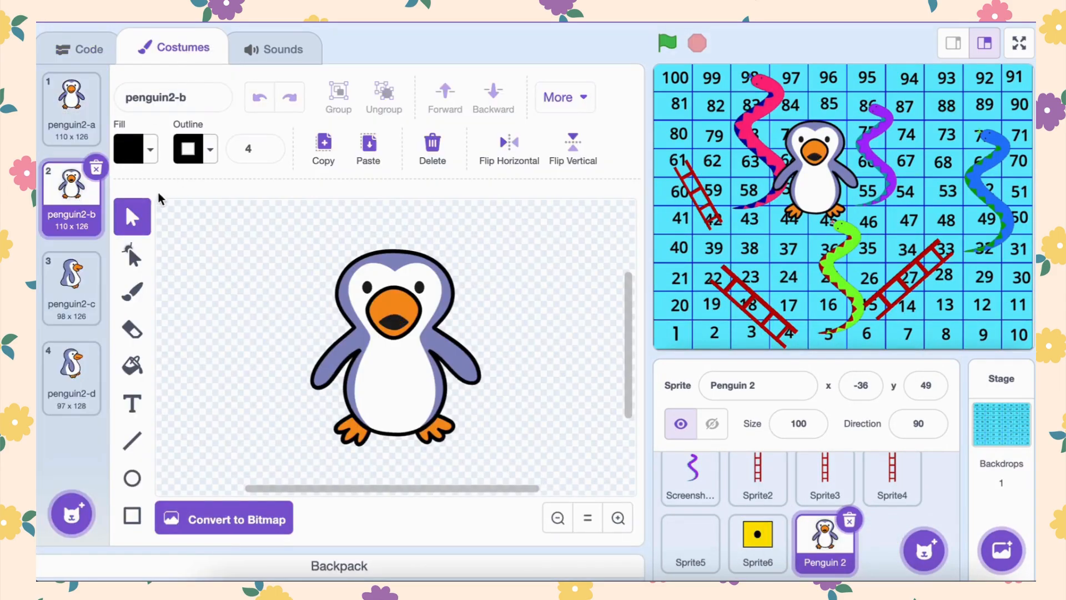
{"action": "left_click", "coordinate": [134, 148]}
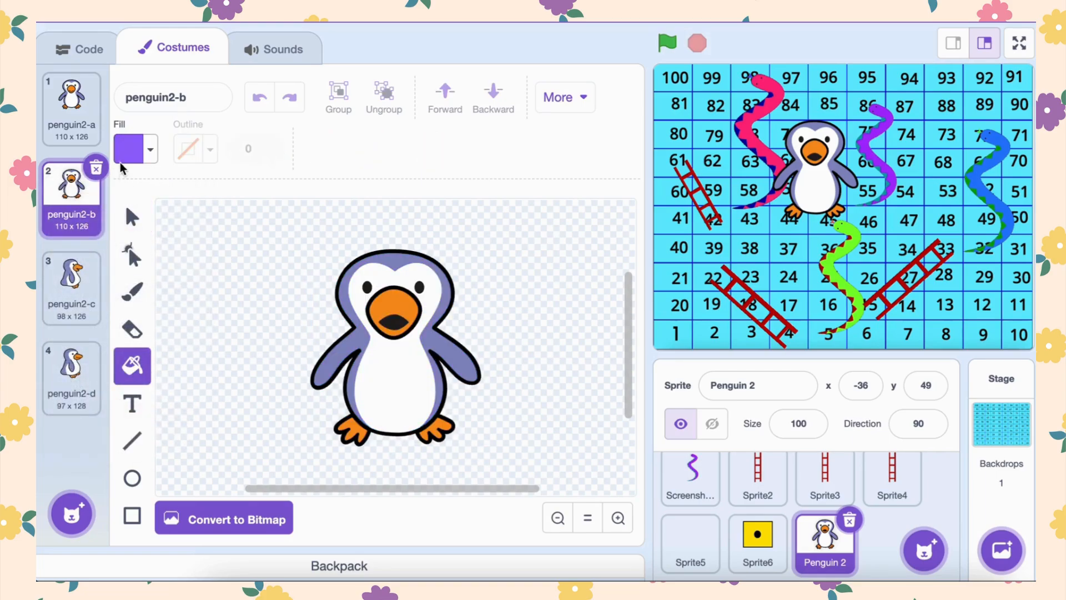
{"action": "left_click", "coordinate": [135, 148]}
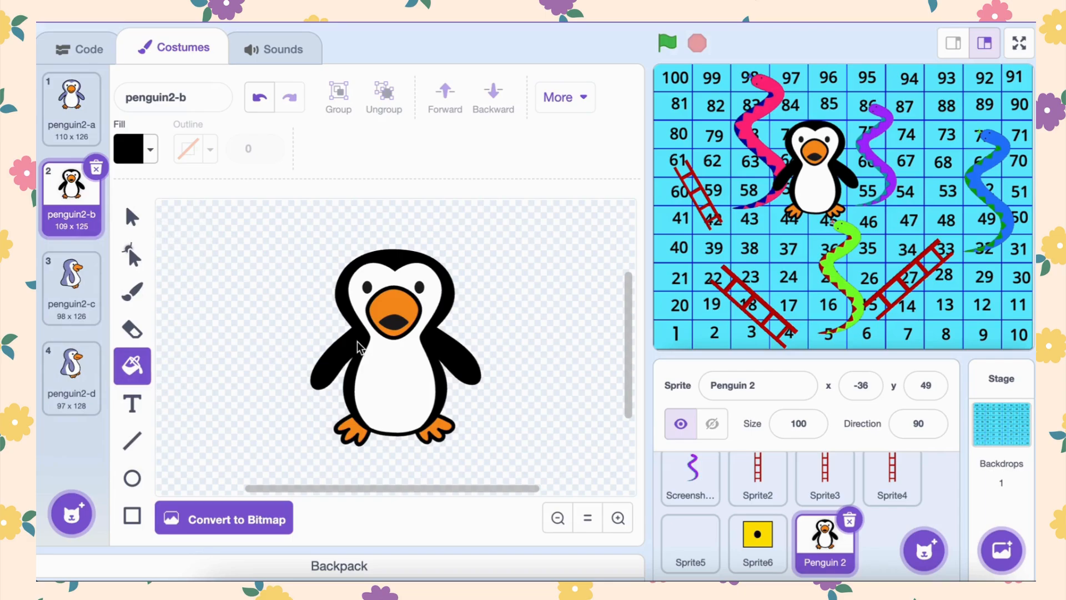
{"action": "left_click", "coordinate": [756, 385]}
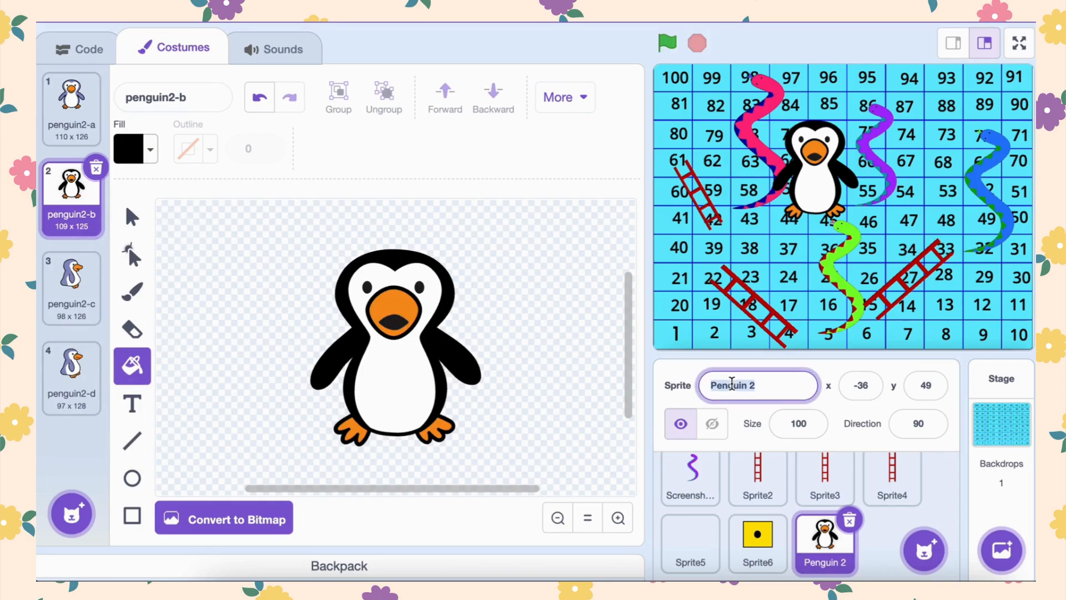
{"action": "type", "text": "blac"}
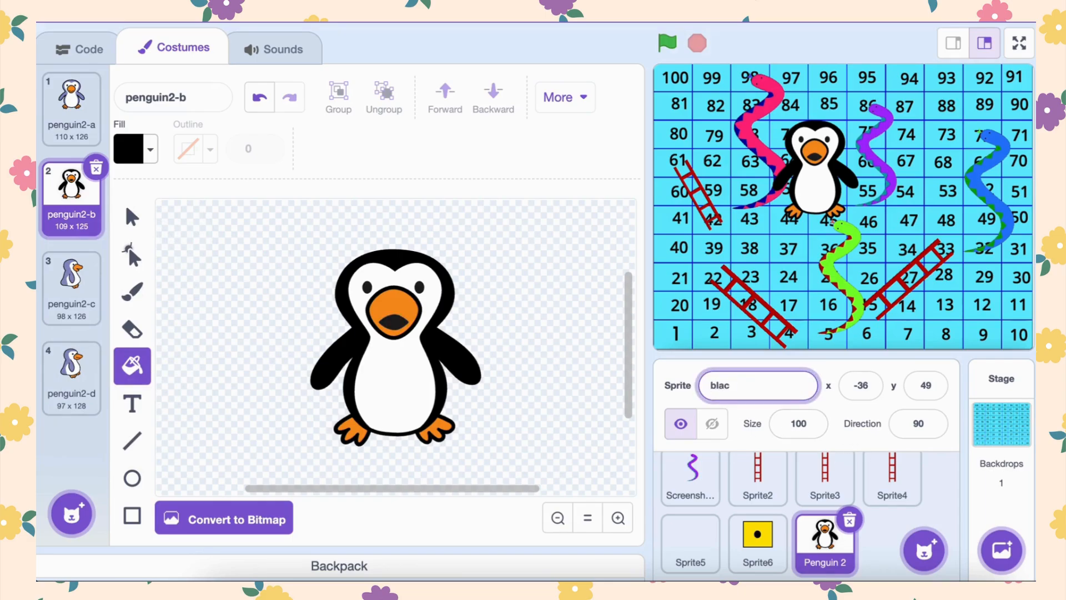
Duplicate the black penguin and shift the copy's fill hue to make a blue player
{"action": "right_click", "coordinate": [824, 544]}
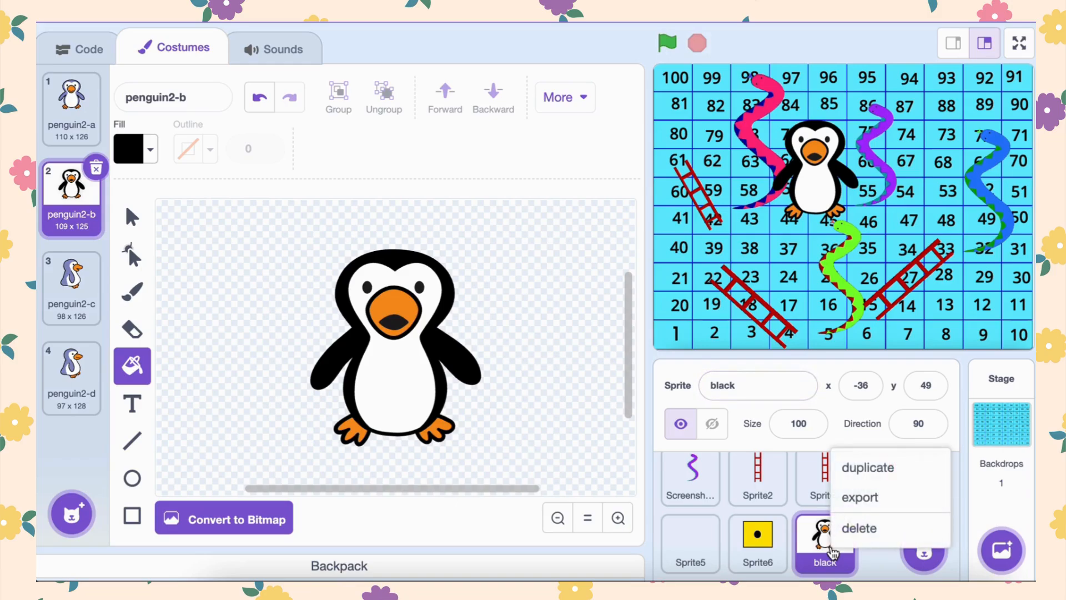
{"action": "left_click", "coordinate": [867, 467]}
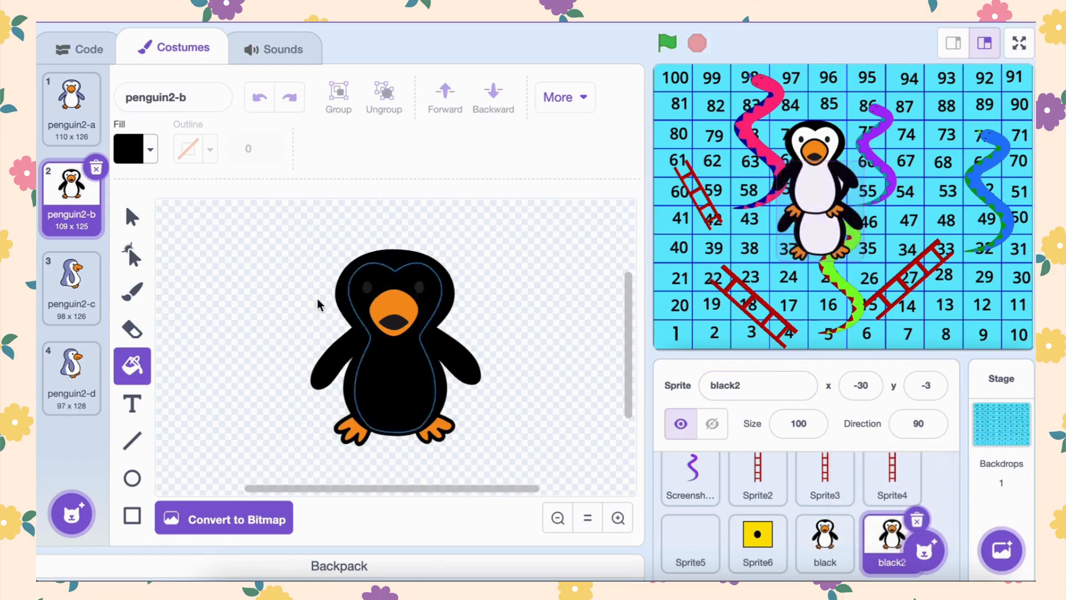
{"action": "left_click", "coordinate": [135, 147]}
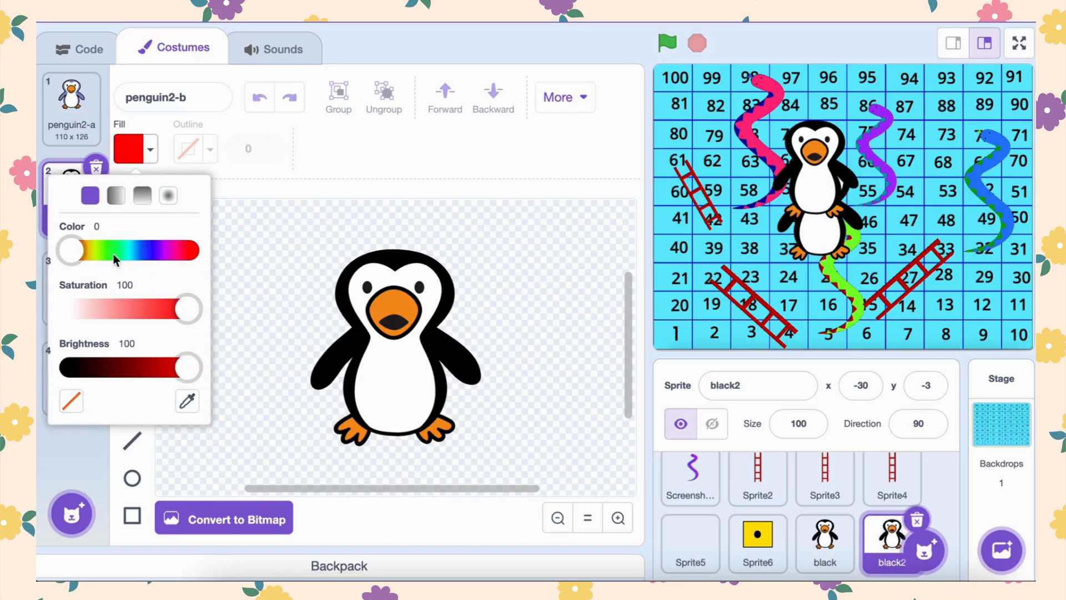
{"action": "left_click_drag", "start_coordinate": [68, 249], "coordinate": [150, 250]}
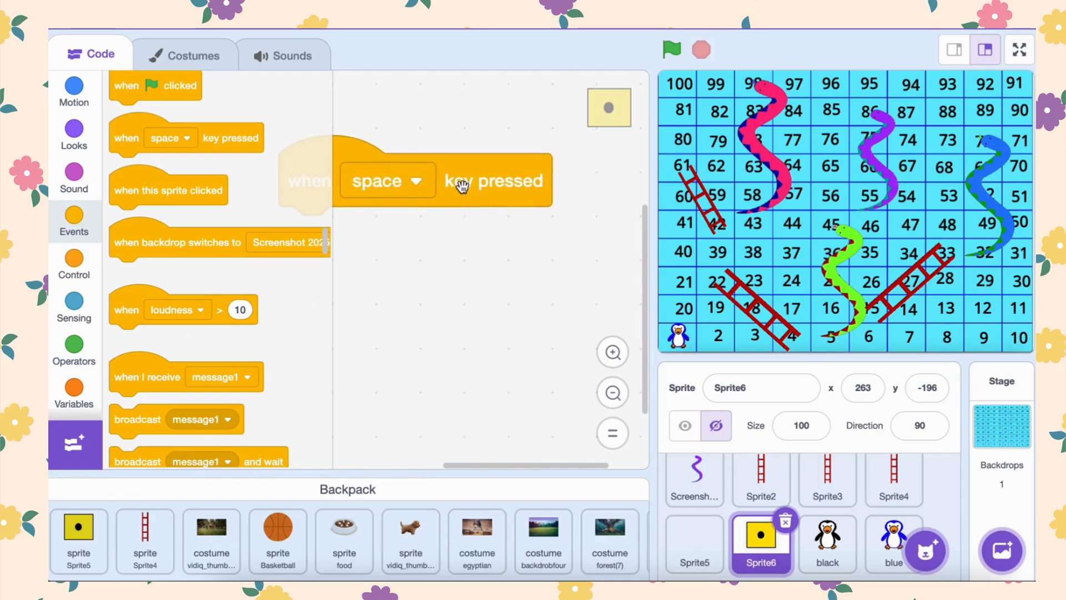
Start the die's script with 'when space key pressed' followed by 'show'
{"action": "left_click_drag", "start_coordinate": [442, 180], "coordinate": [474, 235]}
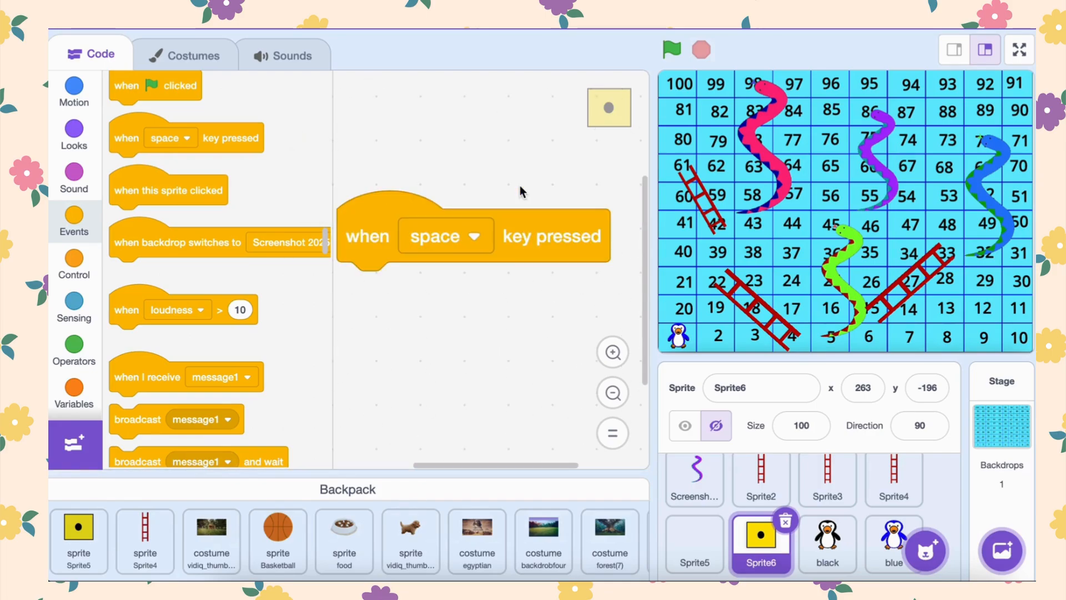
{"action": "left_click", "coordinate": [73, 134]}
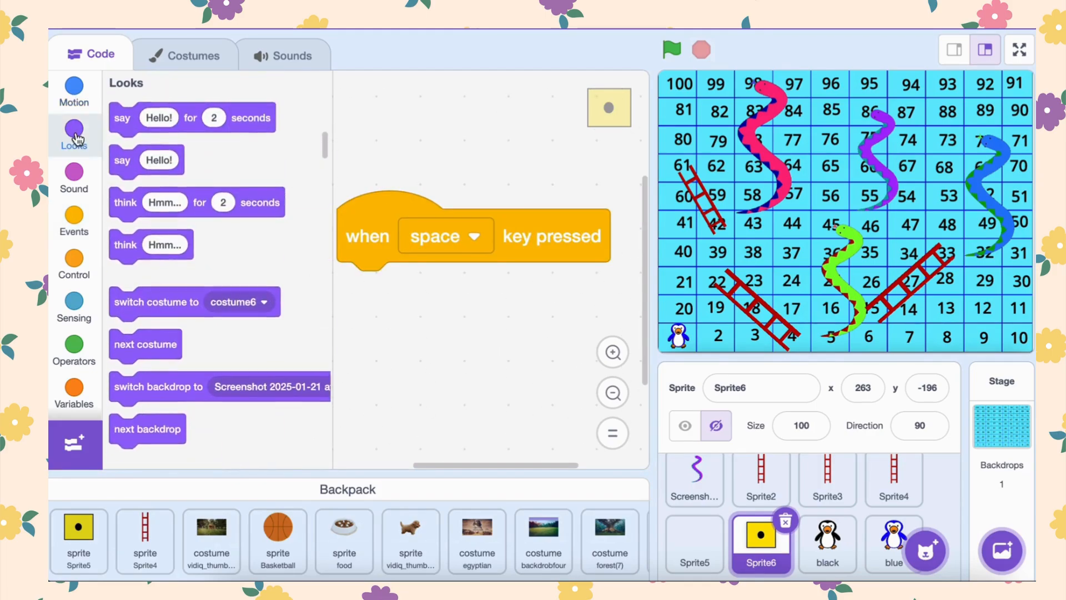
{"action": "scroll", "scroll_direction": "down", "scroll_amount": 3}
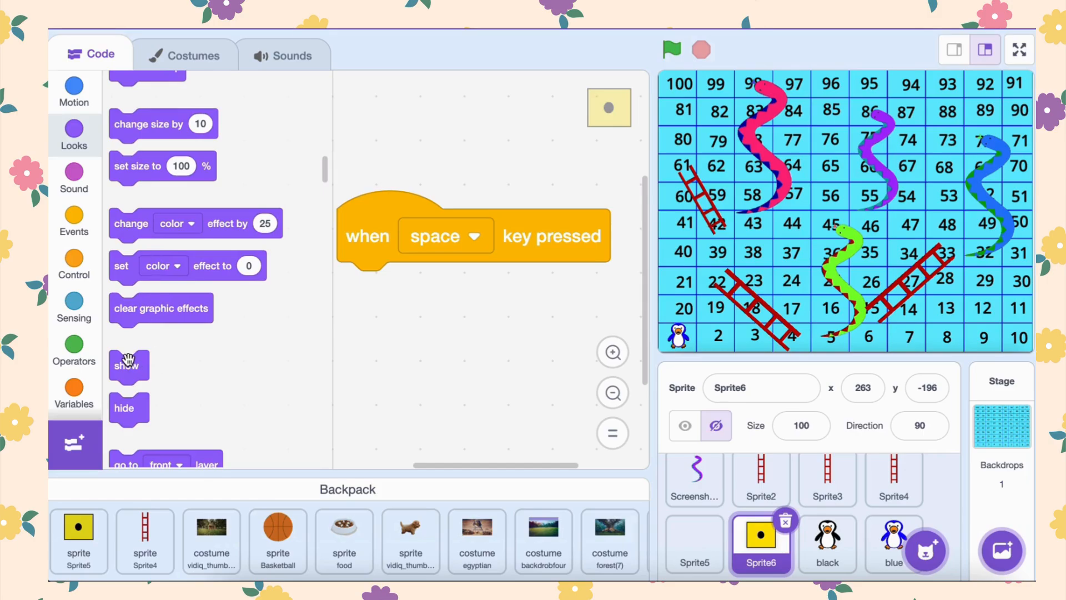
{"action": "left_click_drag", "start_coordinate": [129, 366], "coordinate": [364, 220]}
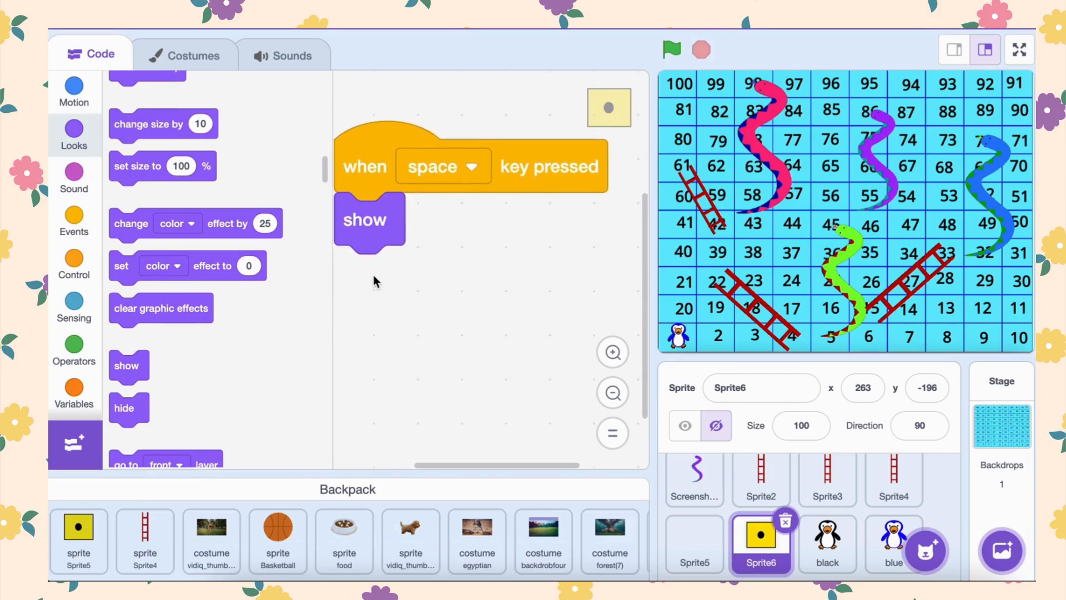
Add a repeat 16 loop that switches to a random costume from 1 to 6
{"action": "left_click", "coordinate": [73, 265]}
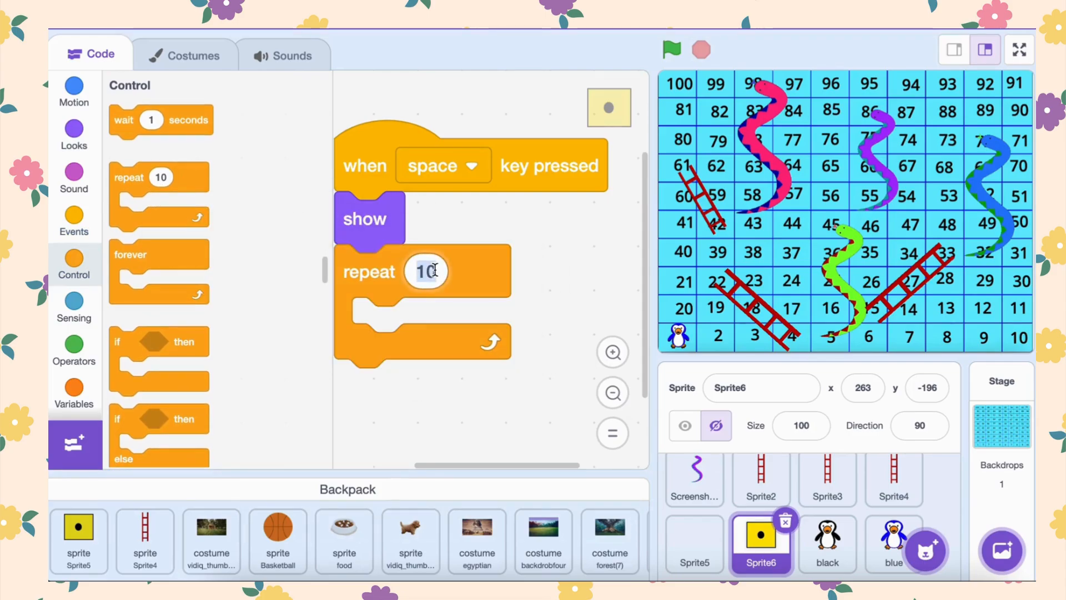
{"action": "type", "text": "16"}
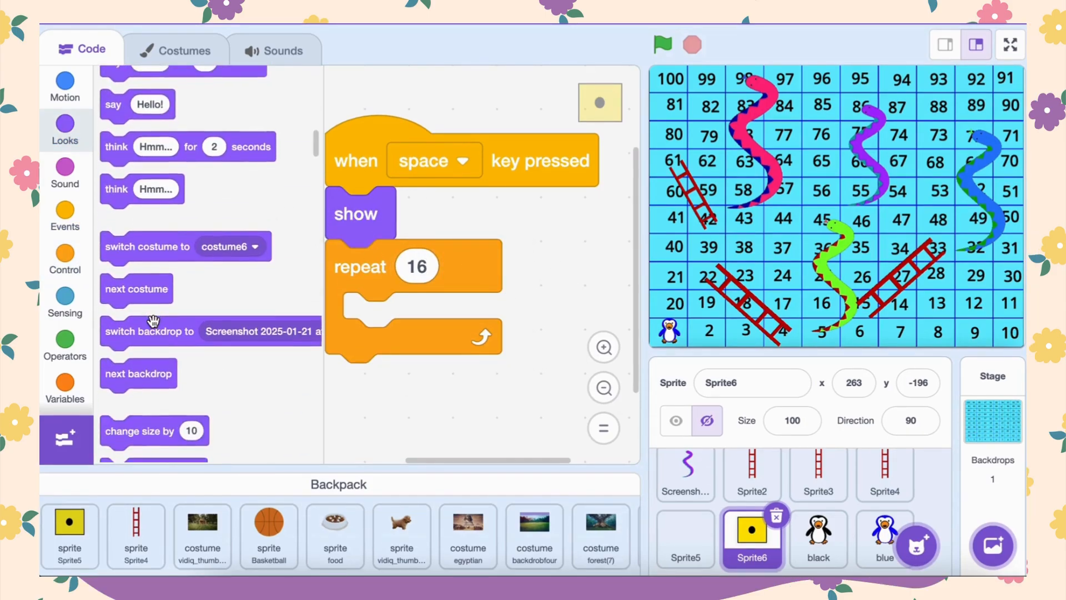
{"action": "left_click_drag", "start_coordinate": [146, 247], "coordinate": [435, 329]}
{"action": "type", "text": "6"}
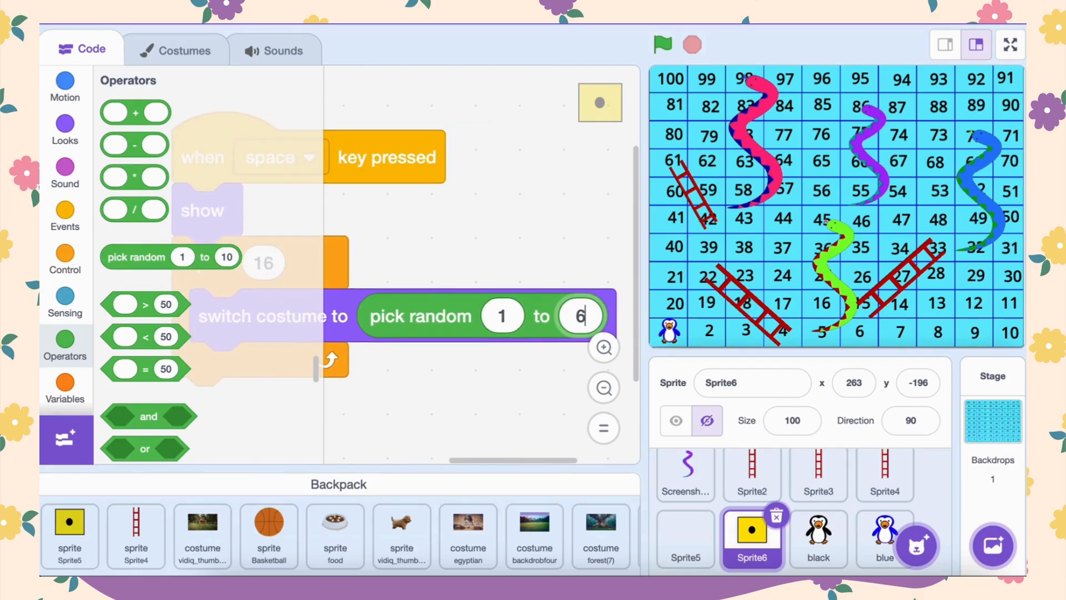
{"action": "left_click", "coordinate": [65, 388]}
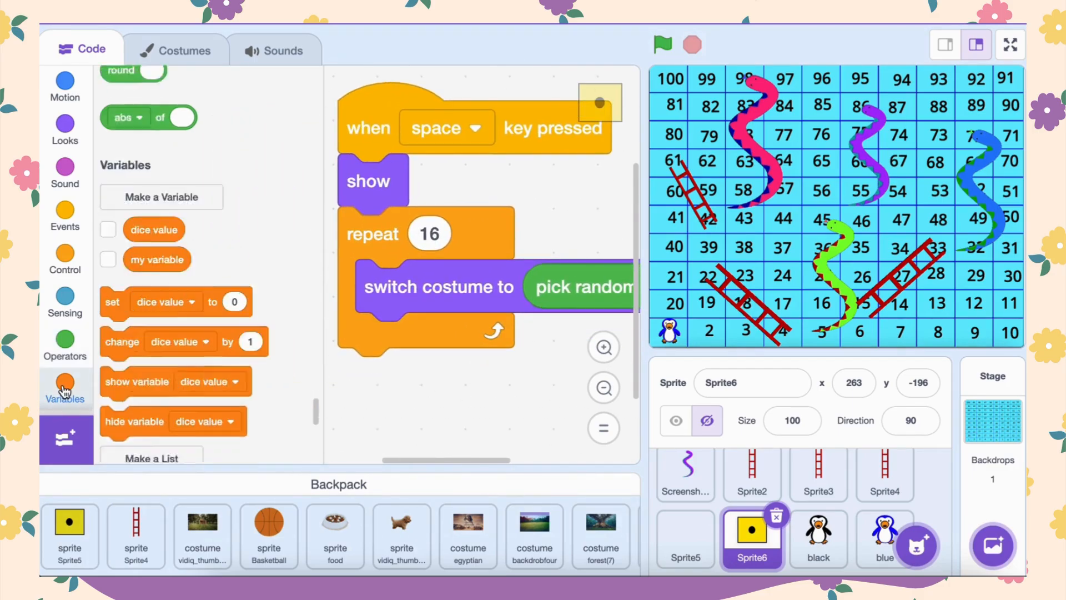
Create a dice roll variable, set it to the costume number, then hide the die
{"action": "type", "text": "dice"}
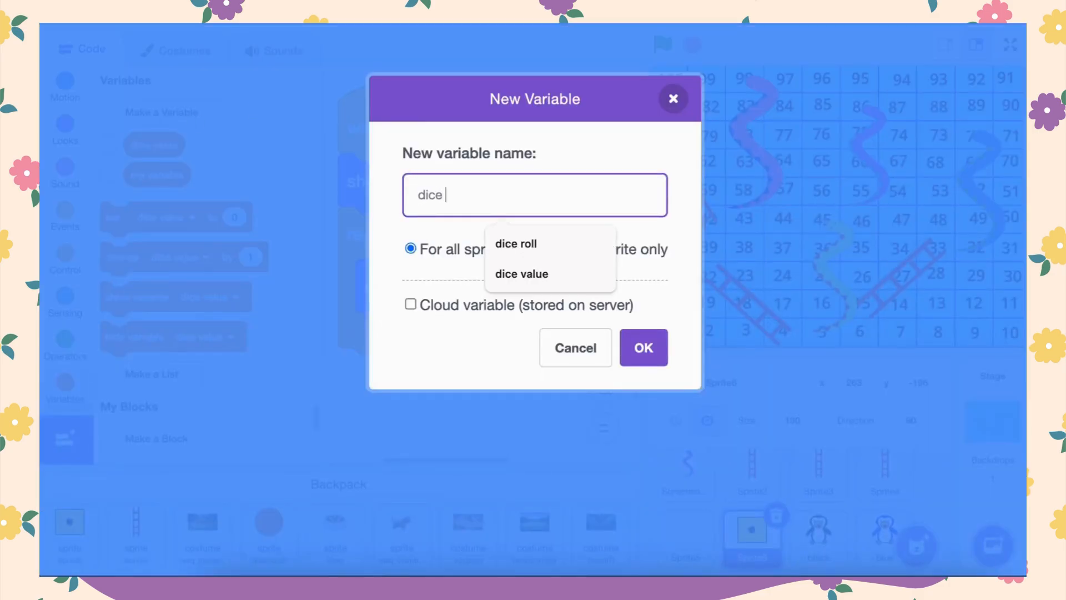
{"action": "left_click", "coordinate": [641, 347]}
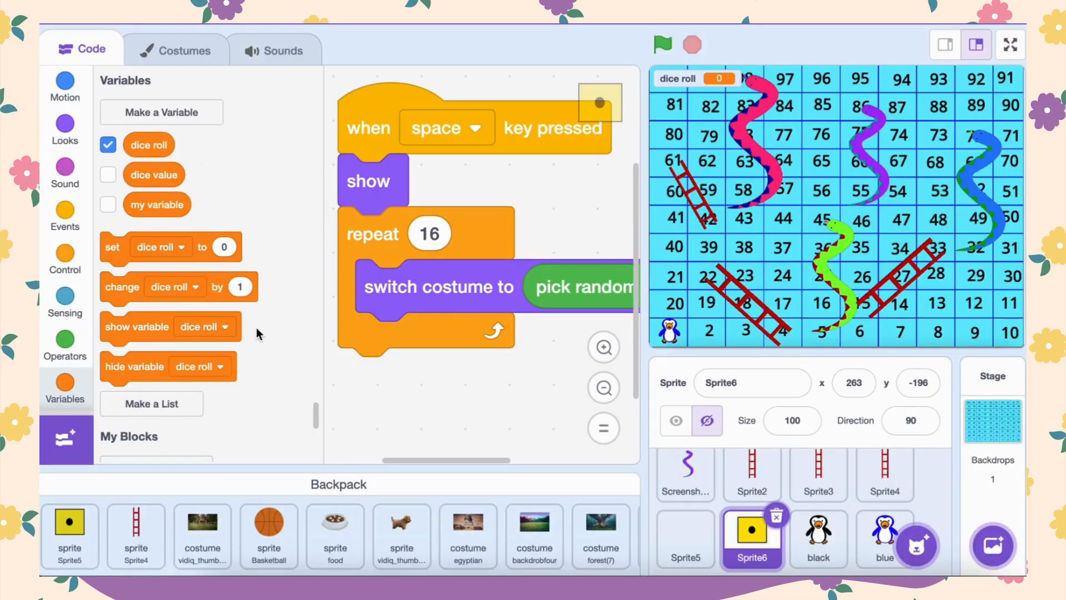
{"action": "mouse_move", "coordinate": [121, 250]}
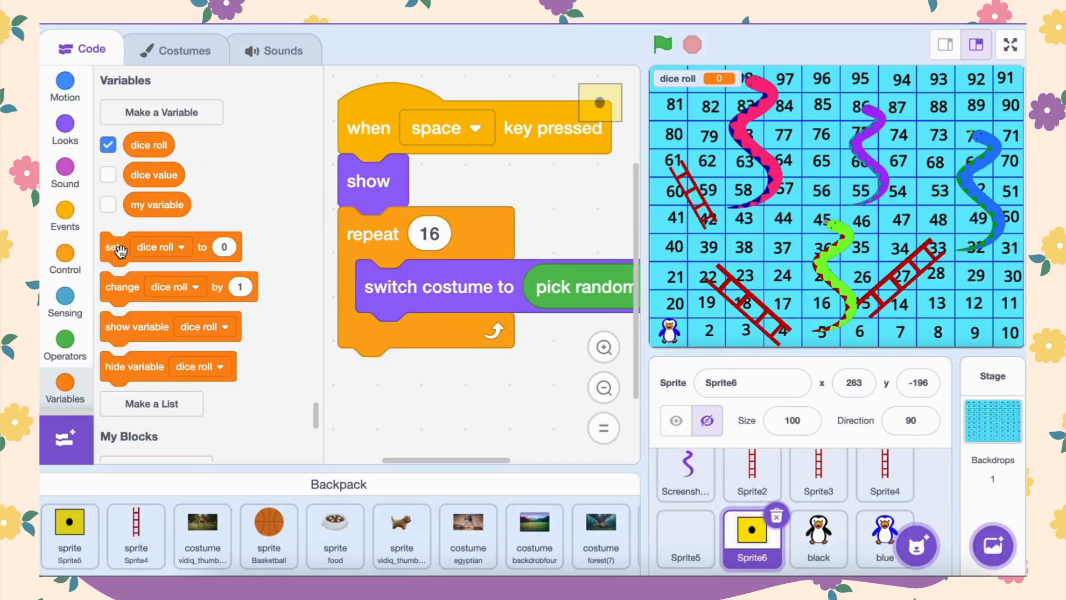
{"action": "scroll", "scroll_direction": "down", "scroll_amount": 3}
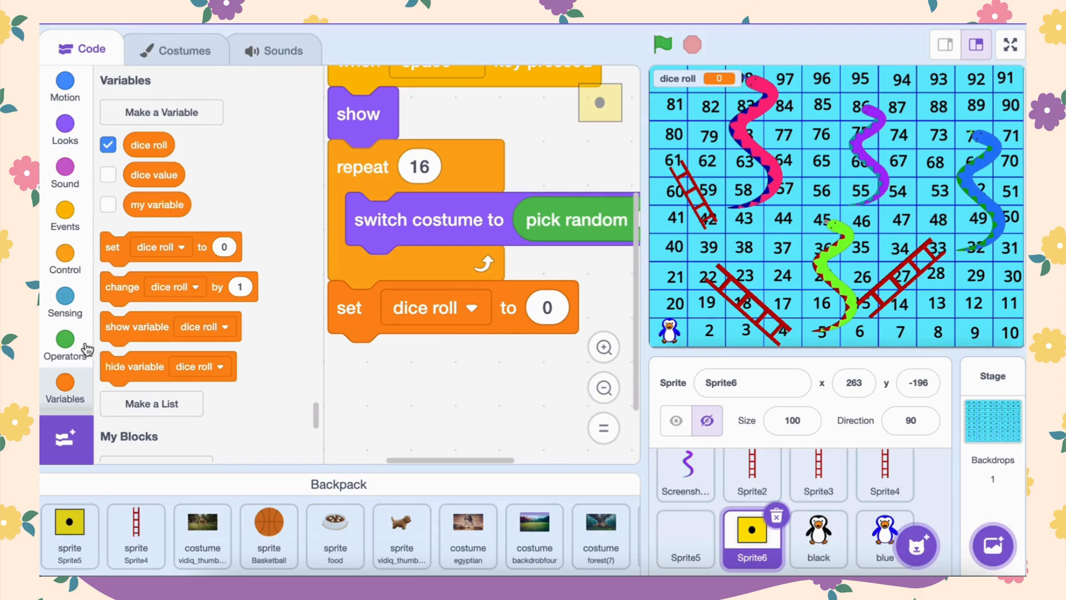
{"action": "left_click", "coordinate": [64, 128]}
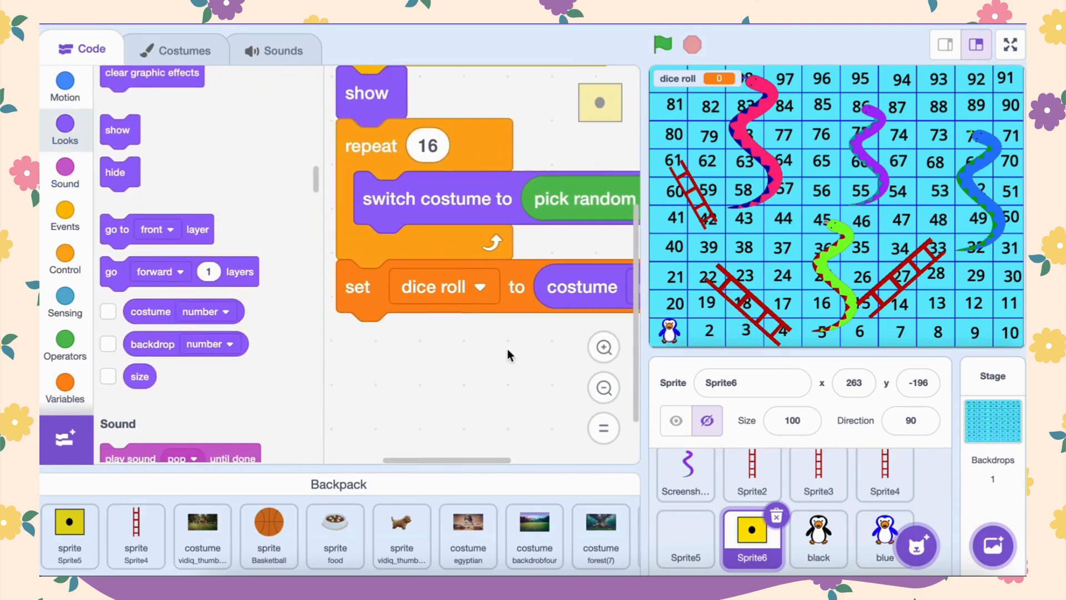
{"action": "left_click_drag", "start_coordinate": [114, 173], "coordinate": [367, 372]}
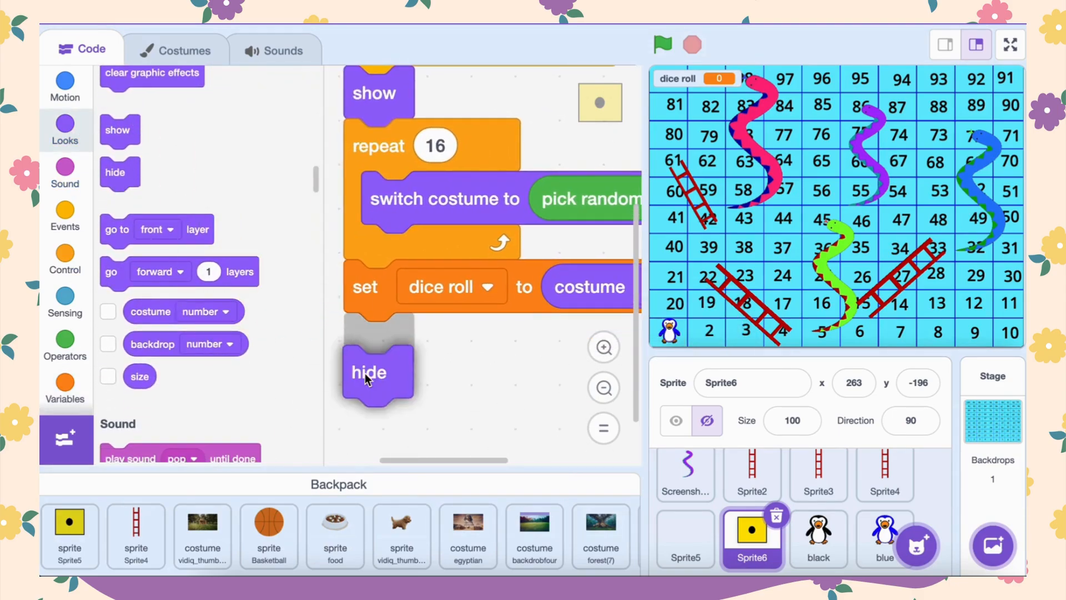
{"action": "left_click", "coordinate": [66, 252]}
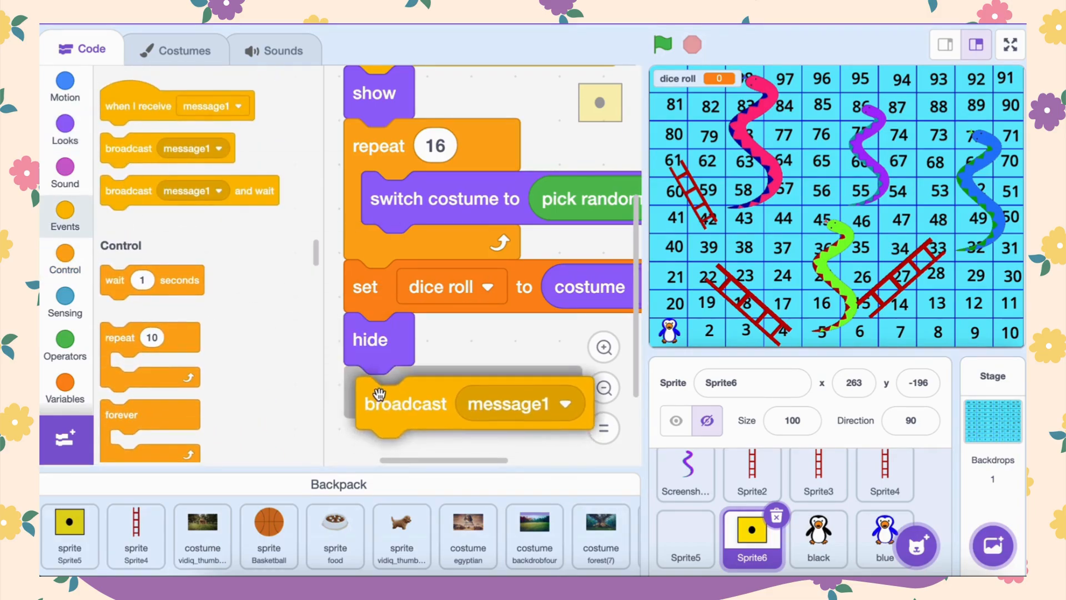
Broadcast a new 'dice rolled' message after the die hides
{"action": "type", "text": "dice"}
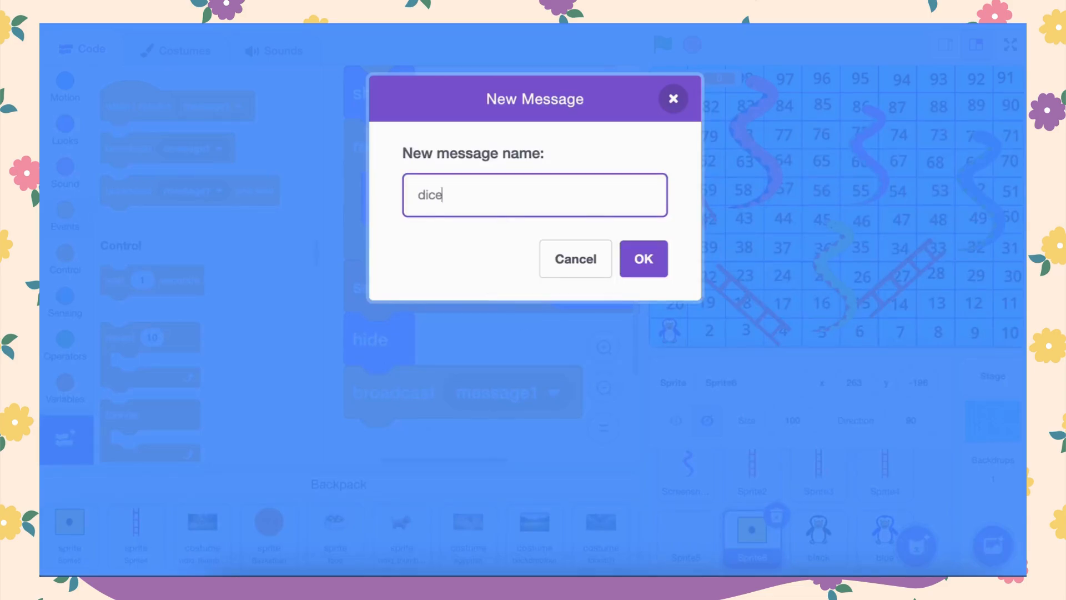
{"action": "left_click", "coordinate": [641, 259]}
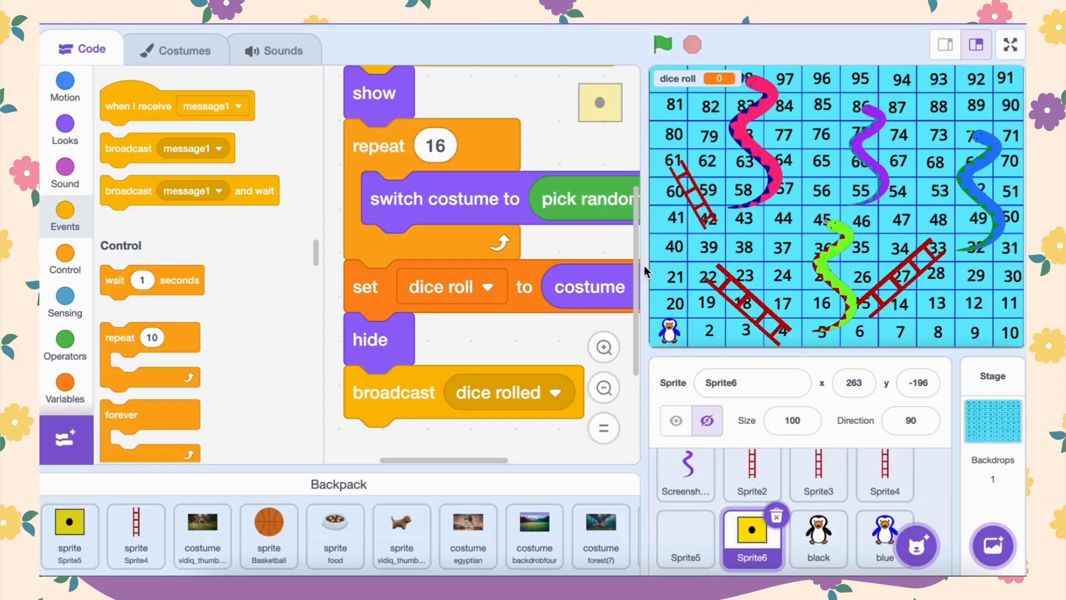
{"action": "left_click", "coordinate": [1009, 44]}
{"action": "type", "text": "0.5"}
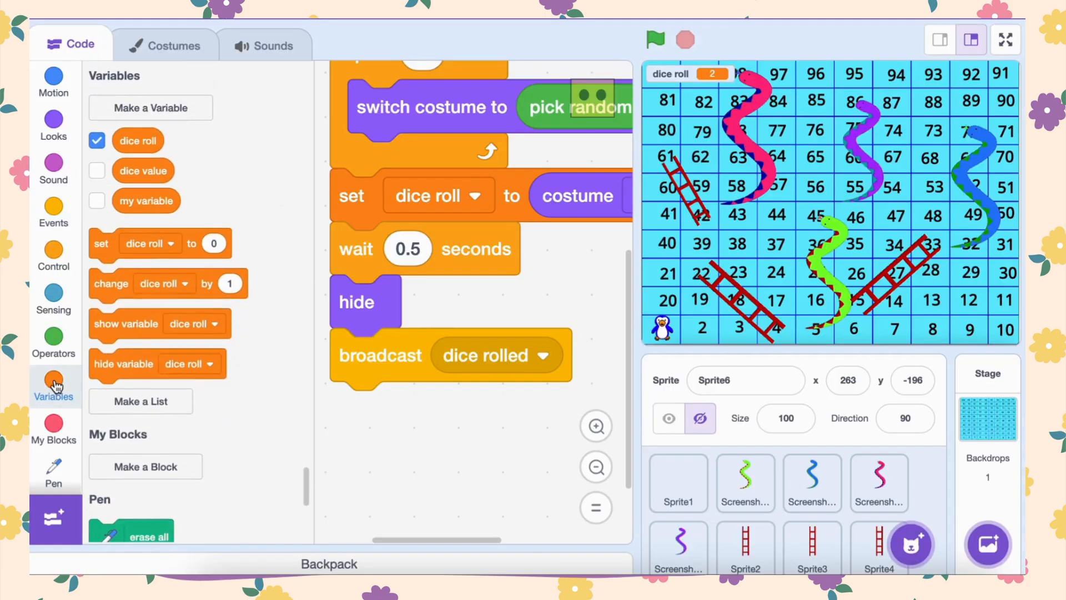
Make lists x and y and add coordinate entries 0/211 and 0/116 to them
{"action": "left_click", "coordinate": [140, 401]}
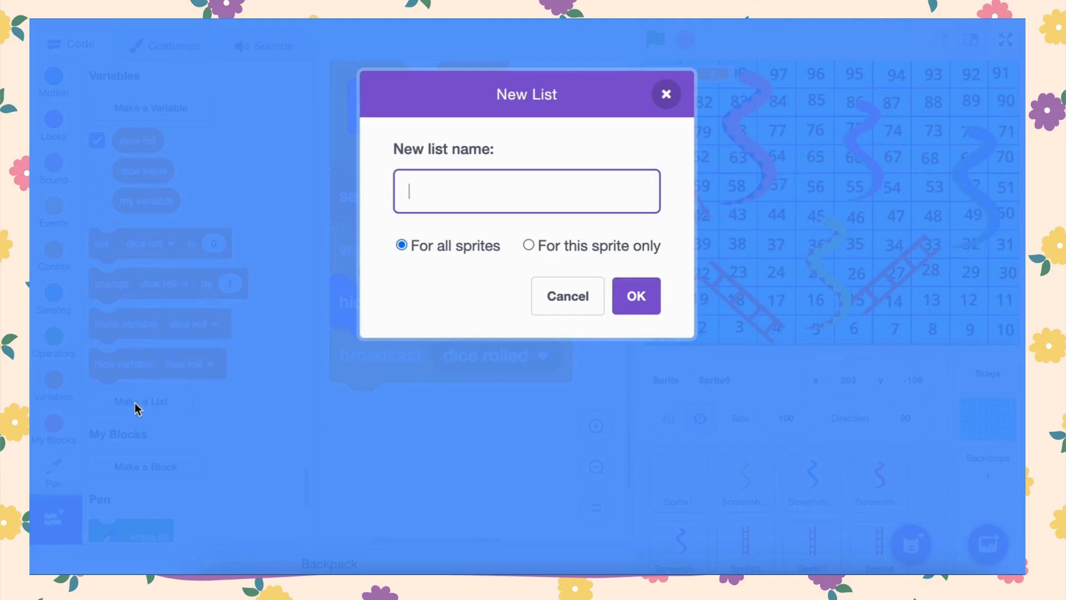
{"action": "left_click", "coordinate": [635, 296]}
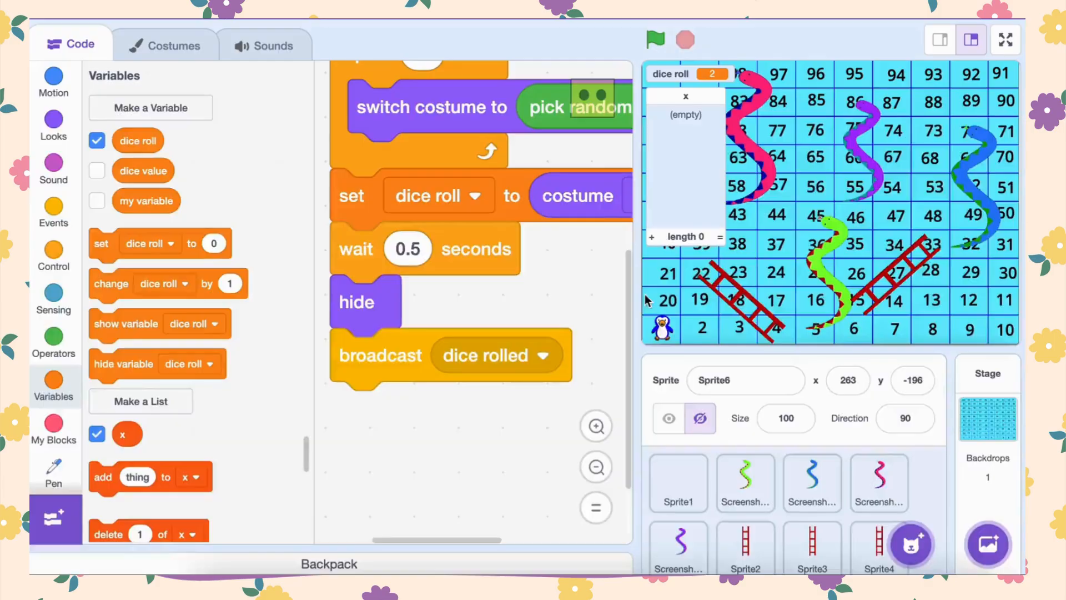
{"action": "left_click", "coordinate": [140, 401]}
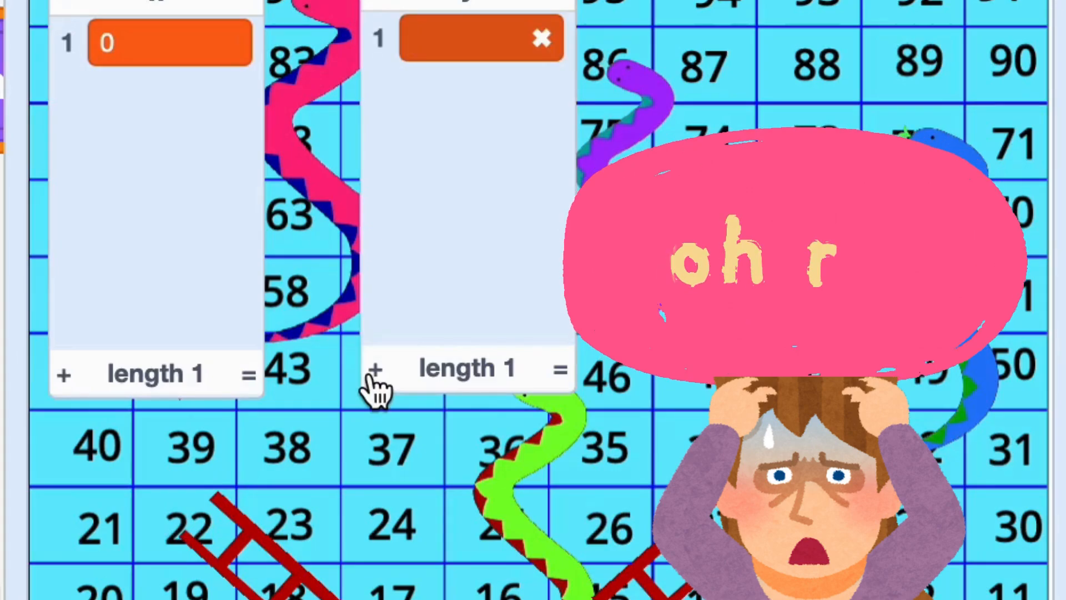
{"action": "left_click", "coordinate": [63, 373]}
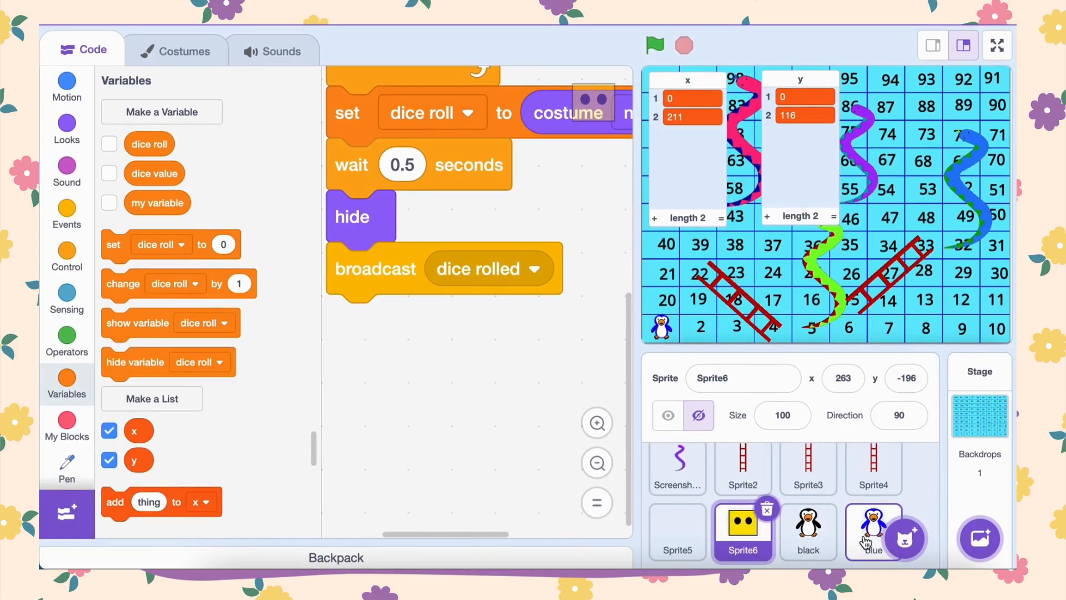
Give the blue penguin a green-flag script that begins with 'delete all of x'
{"action": "left_click", "coordinate": [873, 532]}
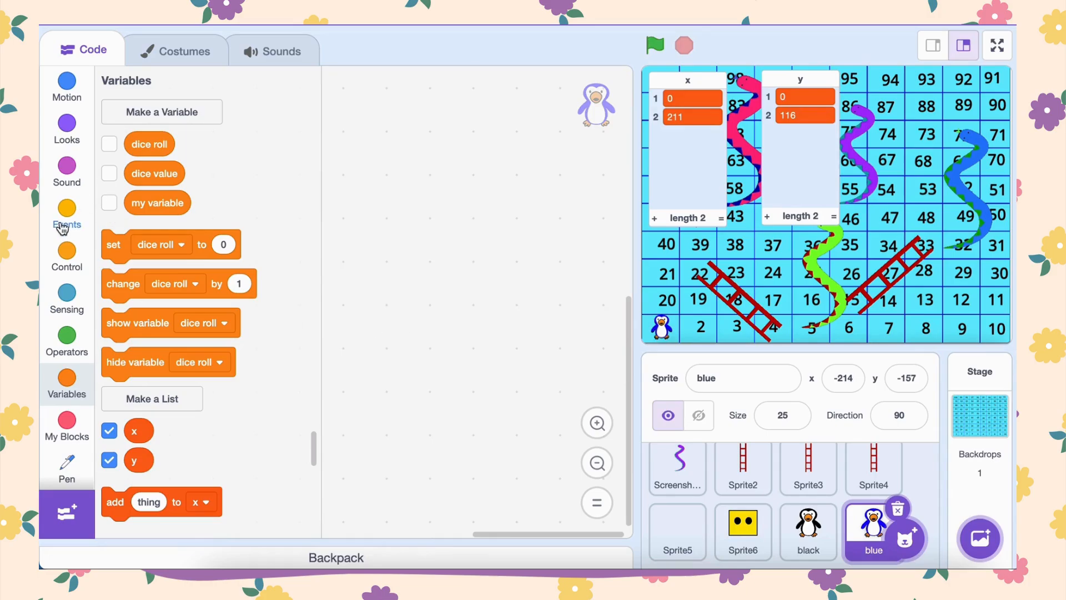
{"action": "left_click", "coordinate": [67, 214]}
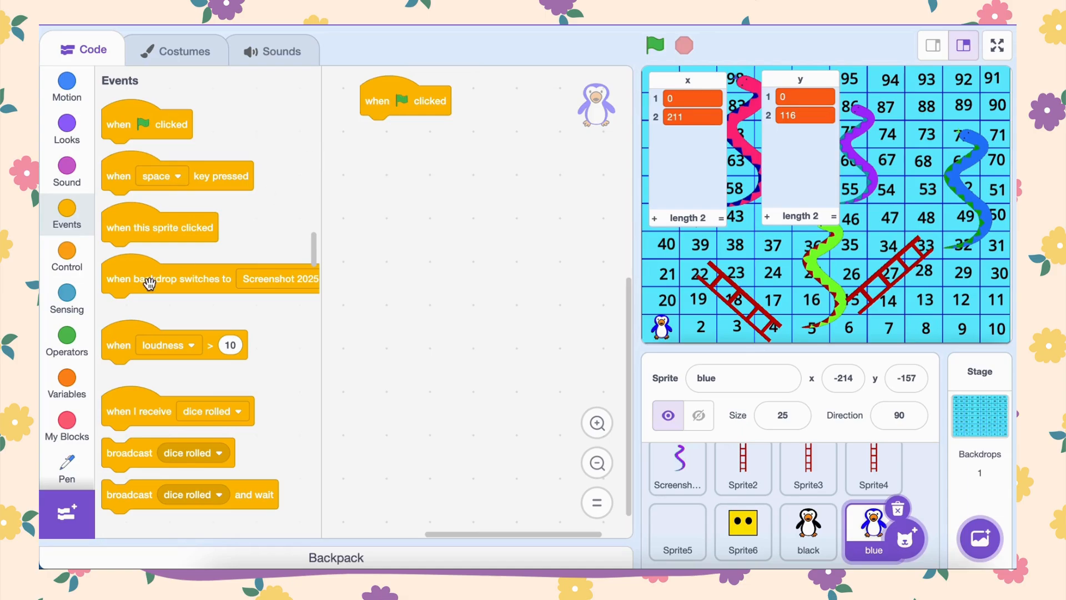
{"action": "left_click", "coordinate": [67, 428]}
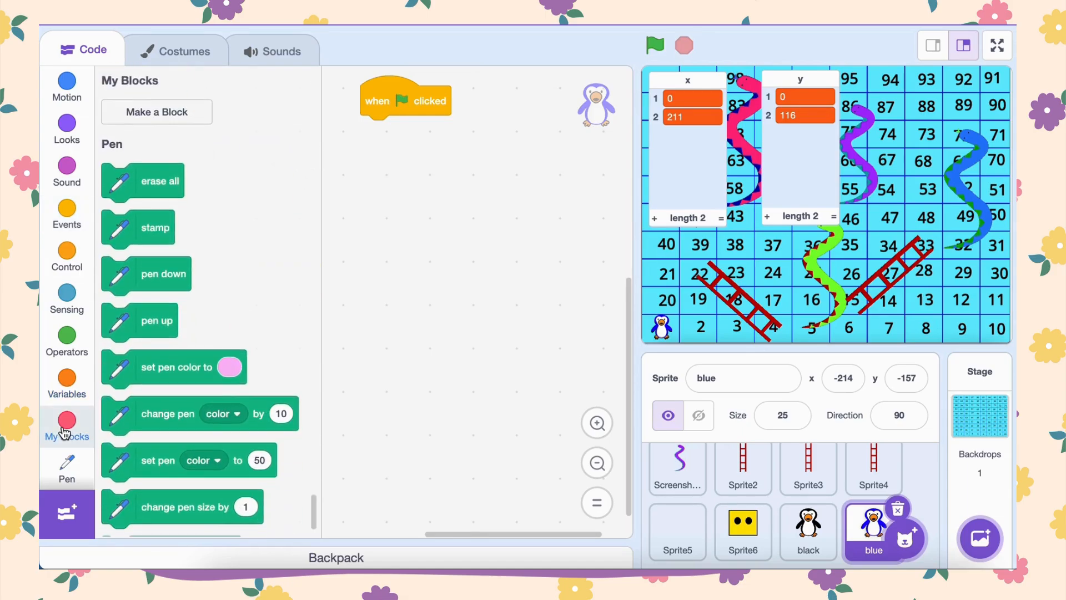
{"action": "left_click", "coordinate": [65, 379]}
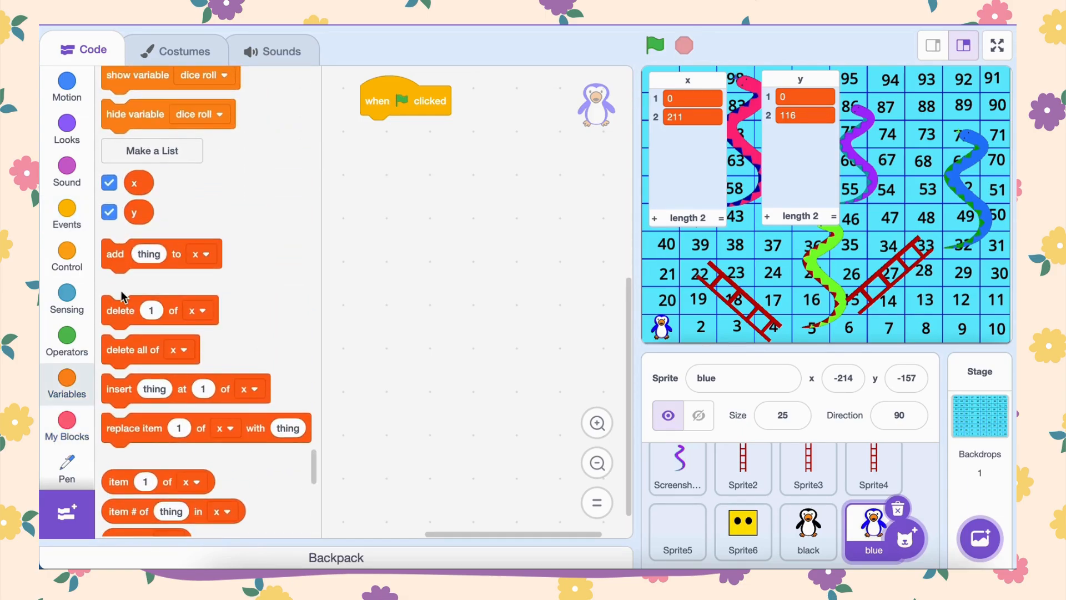
{"action": "mouse_move", "coordinate": [132, 349]}
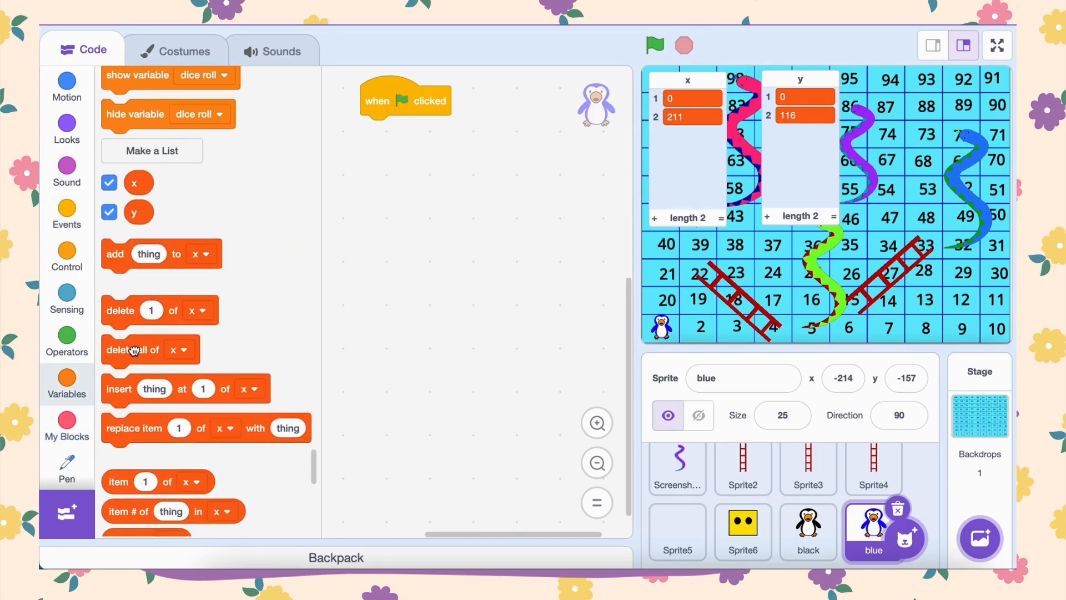
{"action": "left_click_drag", "start_coordinate": [132, 350], "coordinate": [391, 130]}
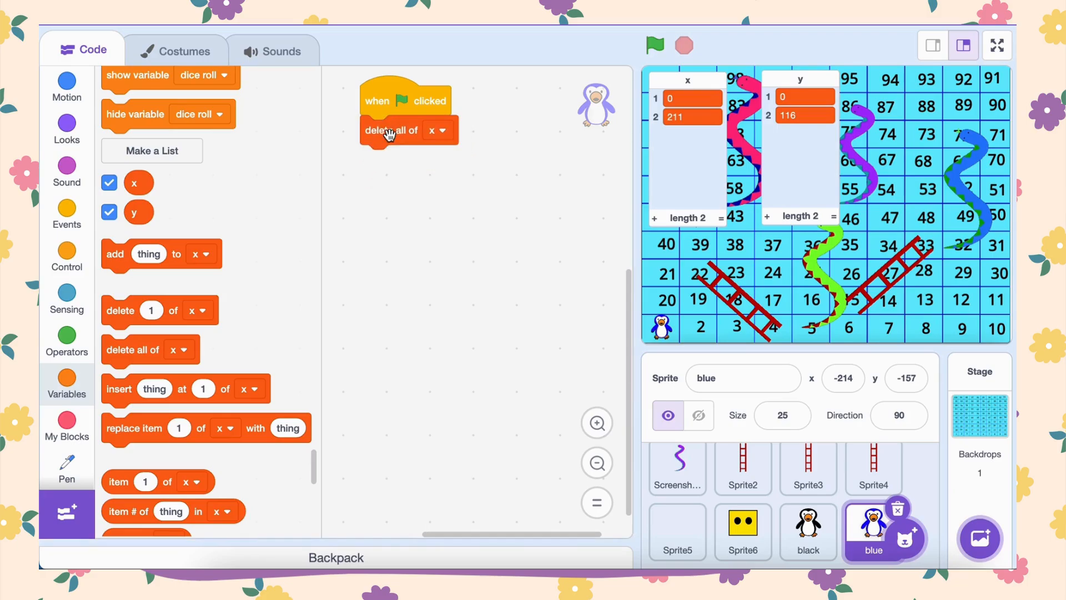
{"action": "mouse_move", "coordinate": [474, 123]}
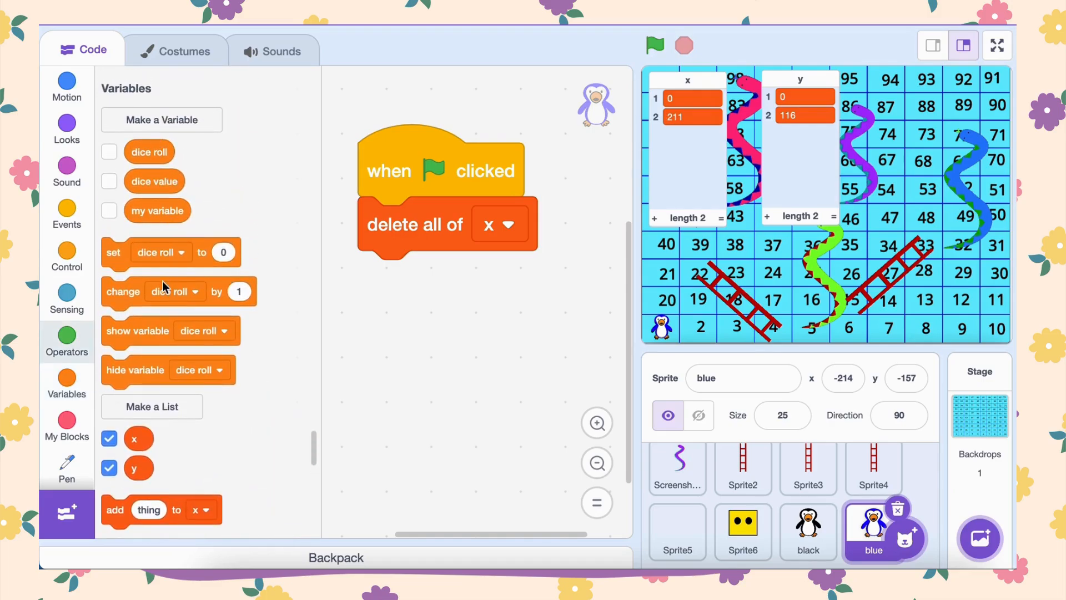
Create an 'x var' variable and add a set block targeting it under 'delete all of x'
{"action": "left_click", "coordinate": [161, 120]}
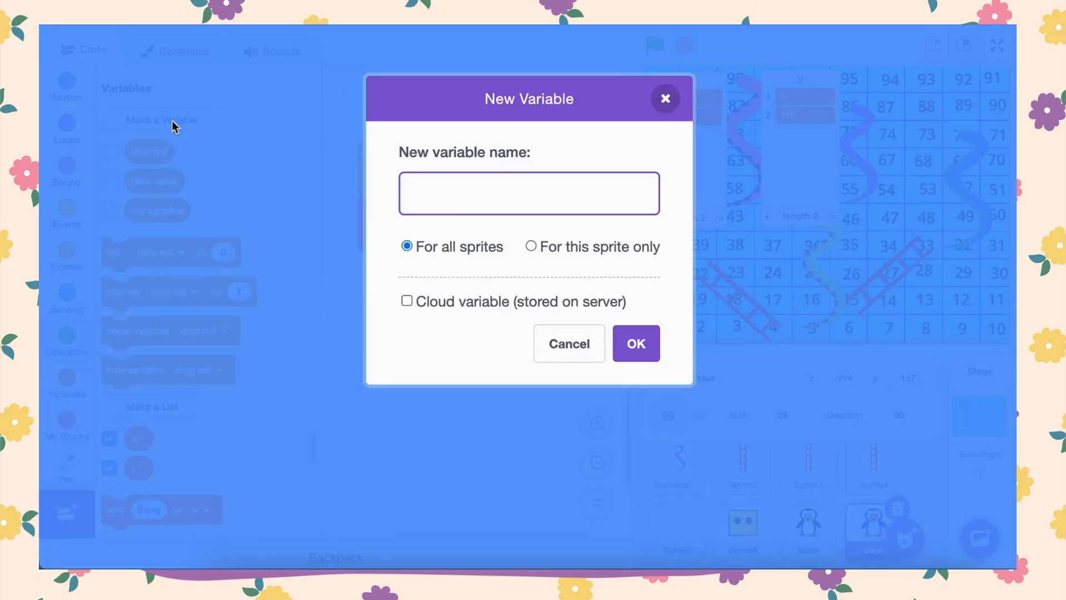
{"action": "type", "text": "x var"}
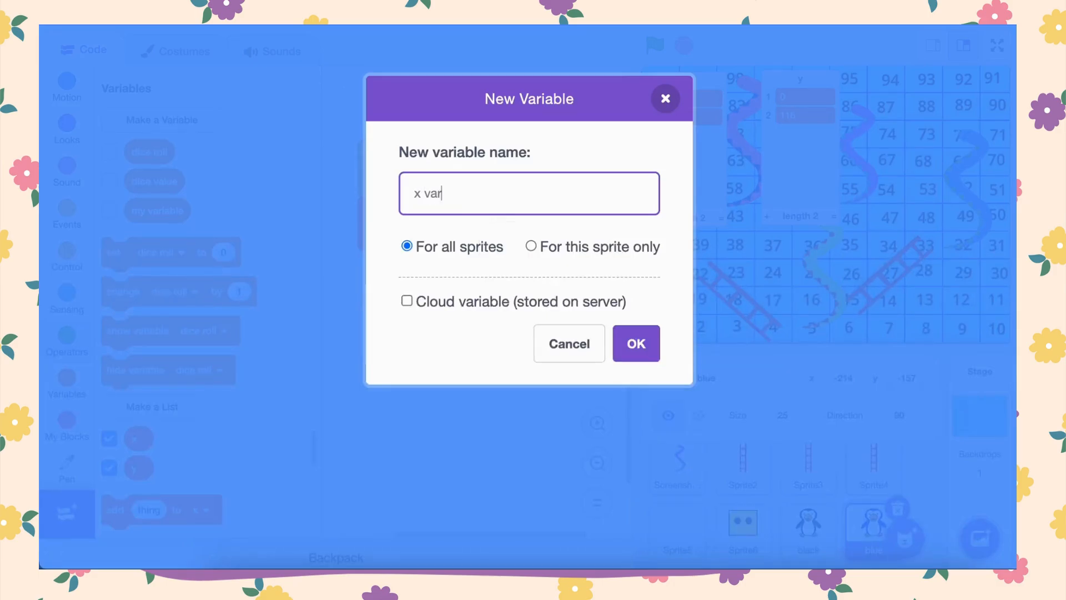
{"action": "left_click", "coordinate": [634, 343]}
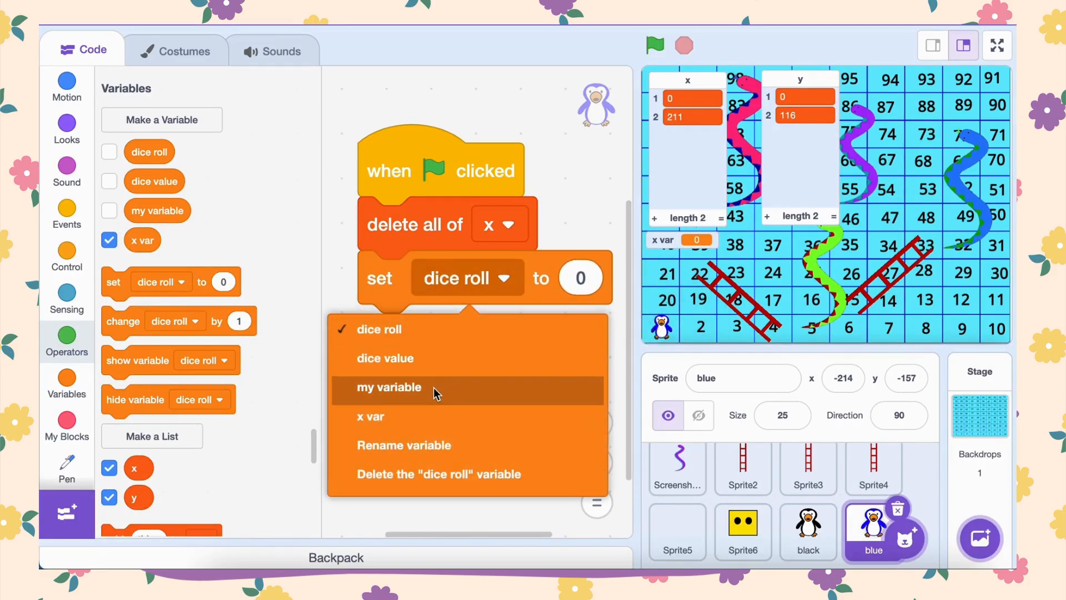
{"action": "left_click", "coordinate": [371, 416]}
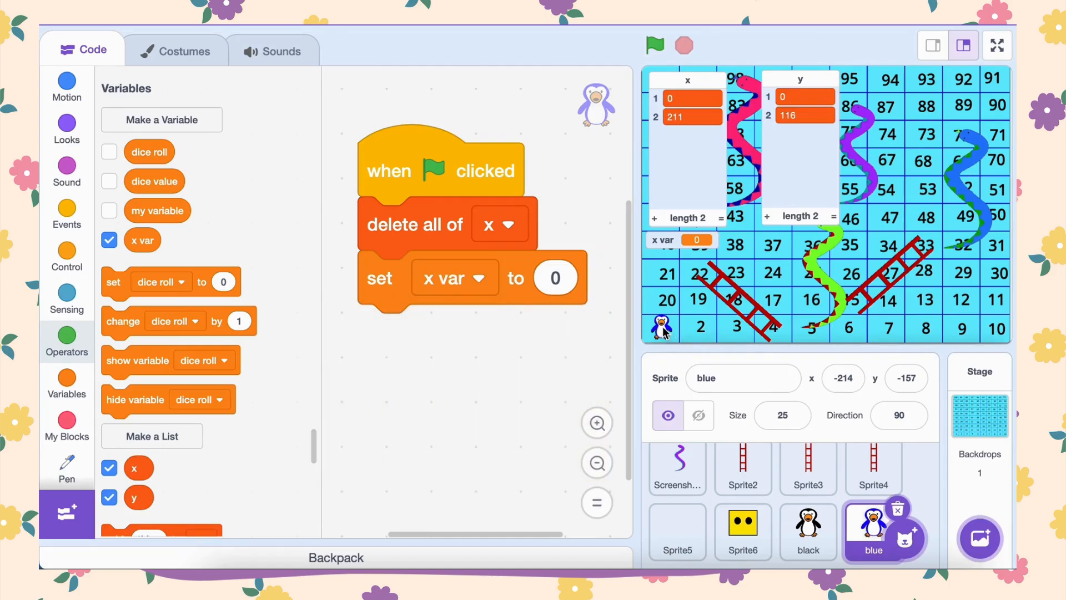
Set x var's starting value to -211
{"action": "left_click", "coordinate": [698, 416]}
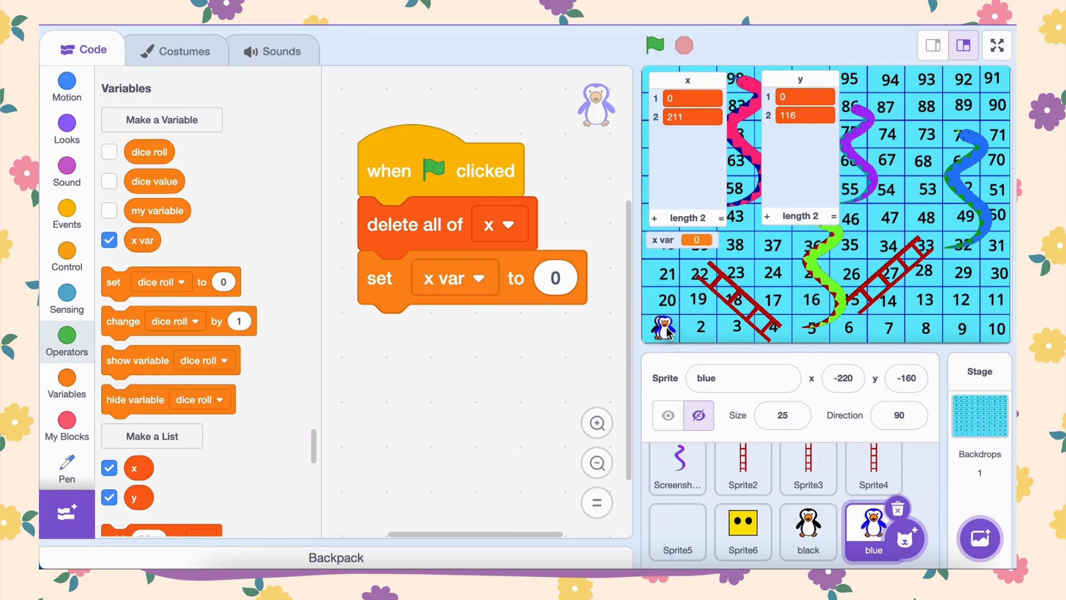
{"action": "left_click", "coordinate": [667, 415]}
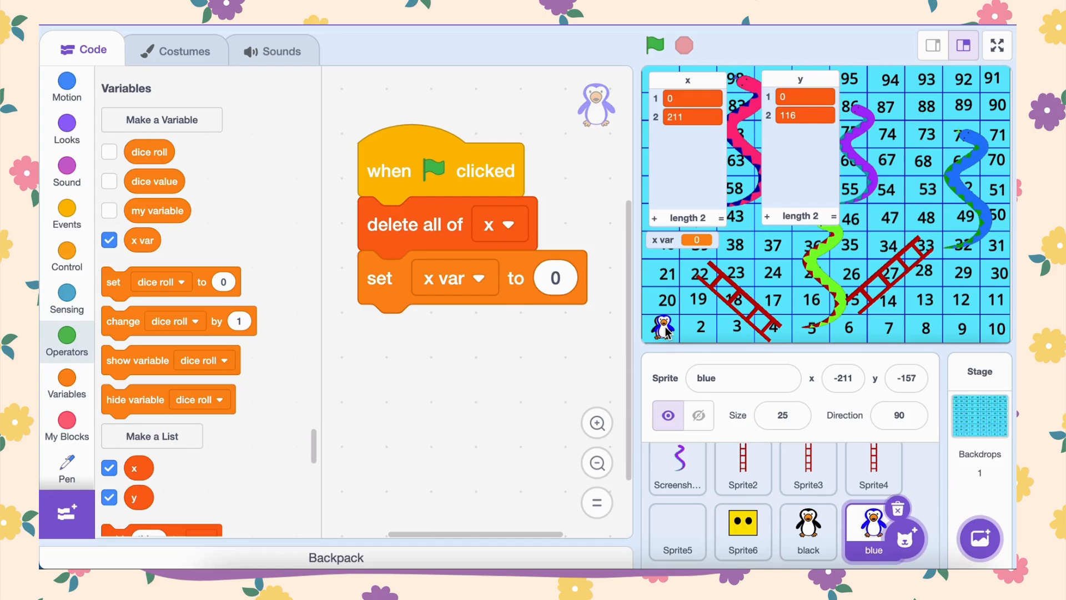
{"action": "left_click", "coordinate": [555, 277]}
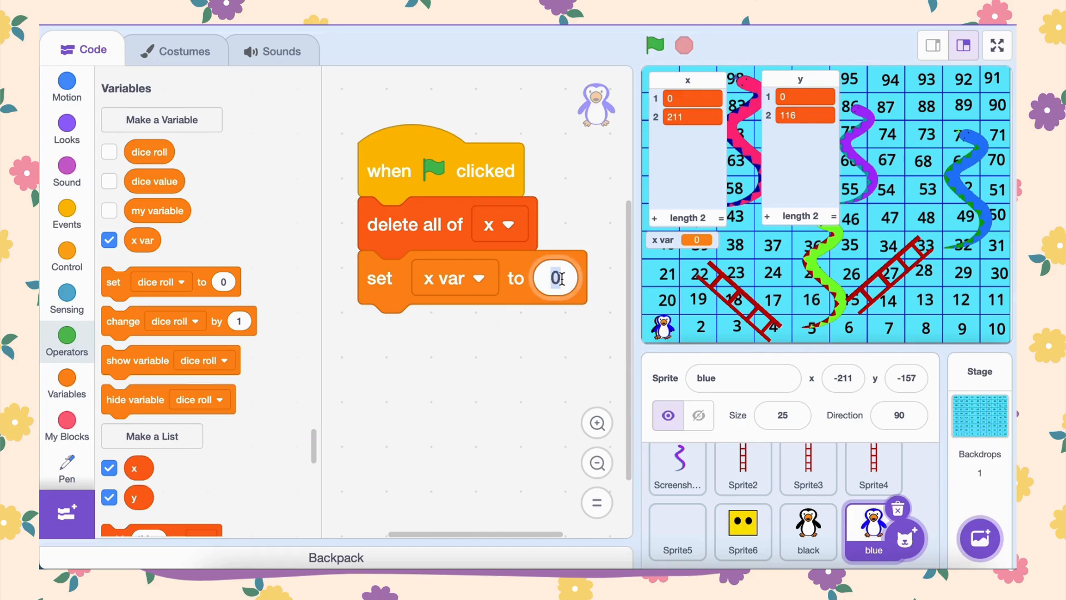
{"action": "type", "text": "-211"}
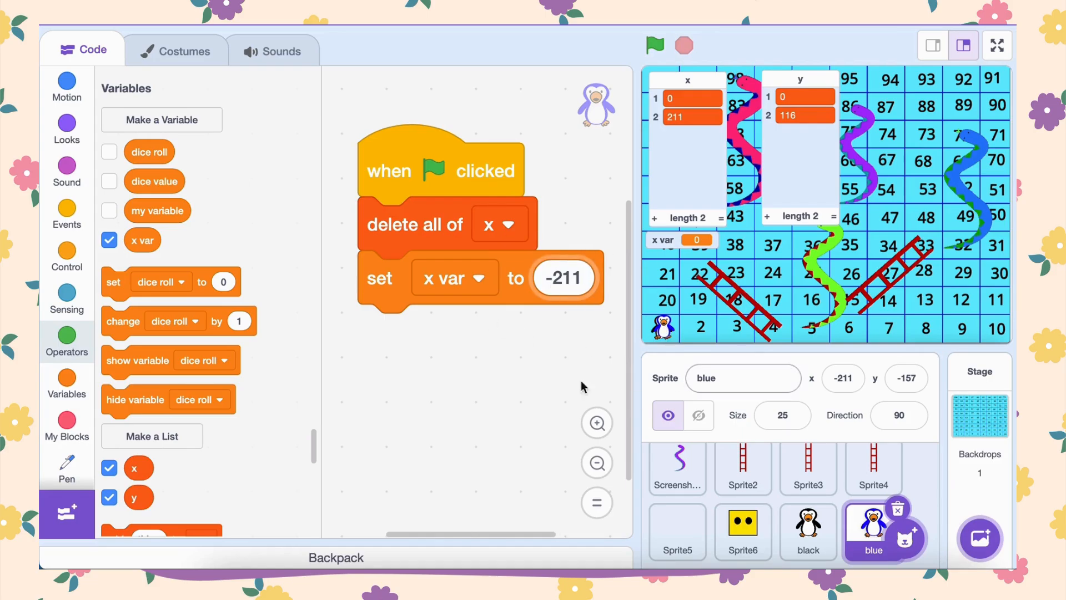
{"action": "left_click", "coordinate": [66, 256]}
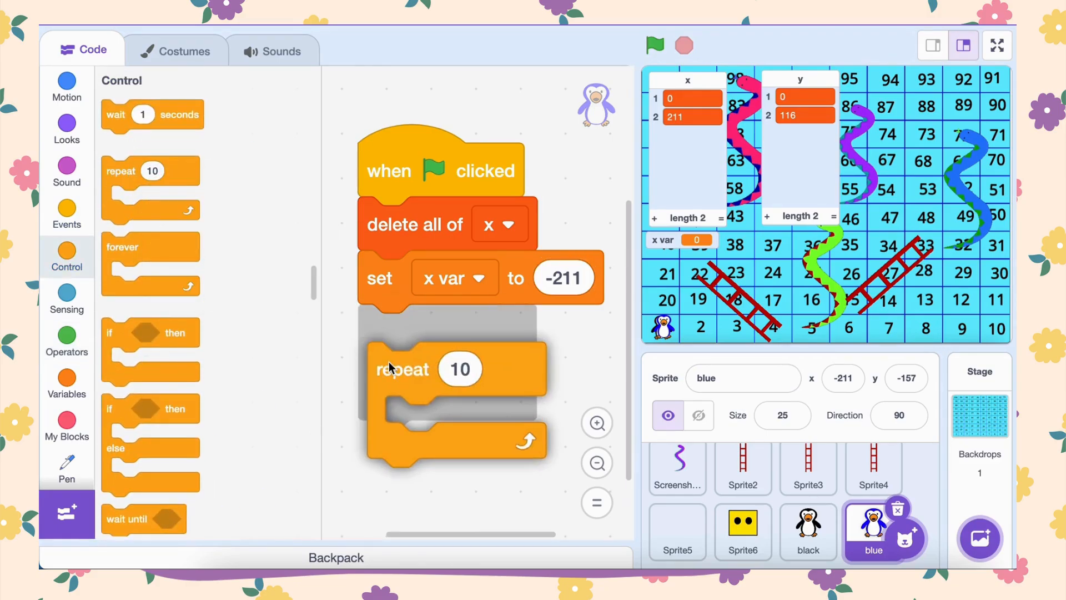
Set the outer loop to repeat 5 and nest a repeat 9 loop inside it
{"action": "left_click", "coordinate": [460, 332]}
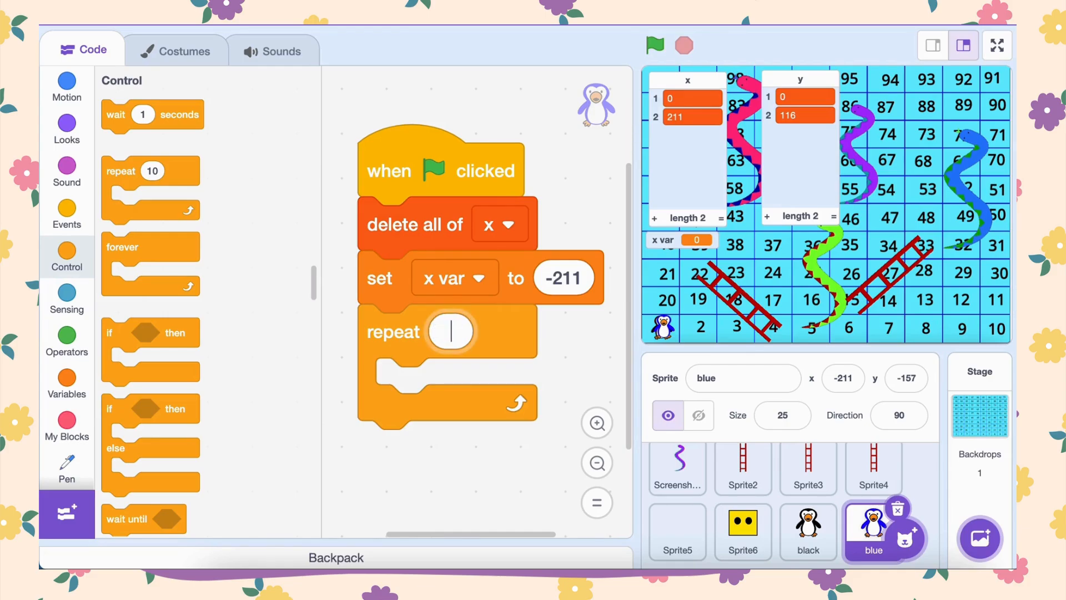
{"action": "type", "text": "5"}
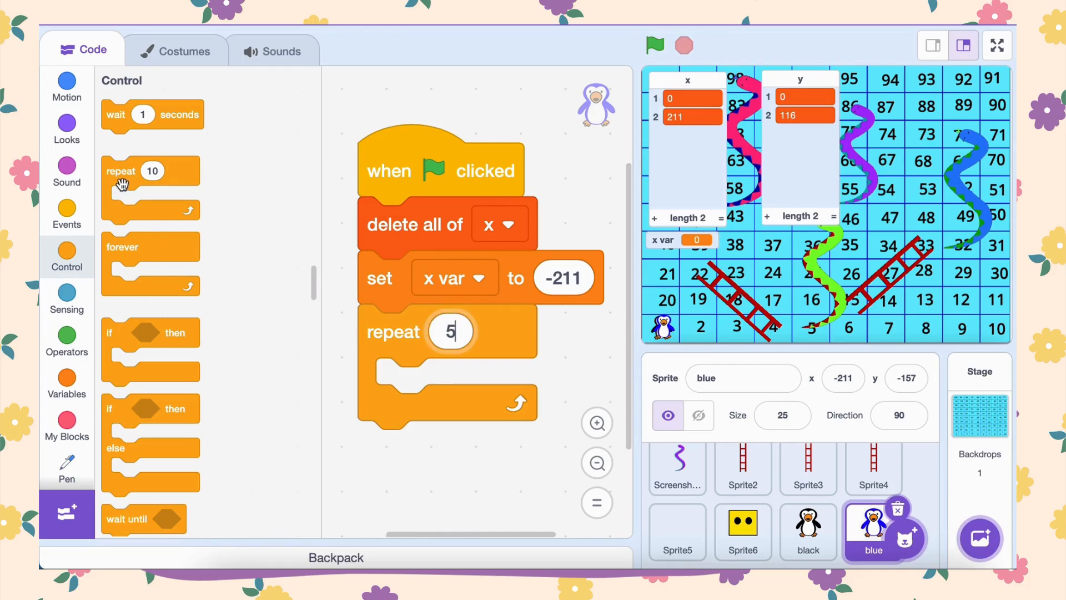
{"action": "left_click_drag", "start_coordinate": [150, 170], "coordinate": [411, 385]}
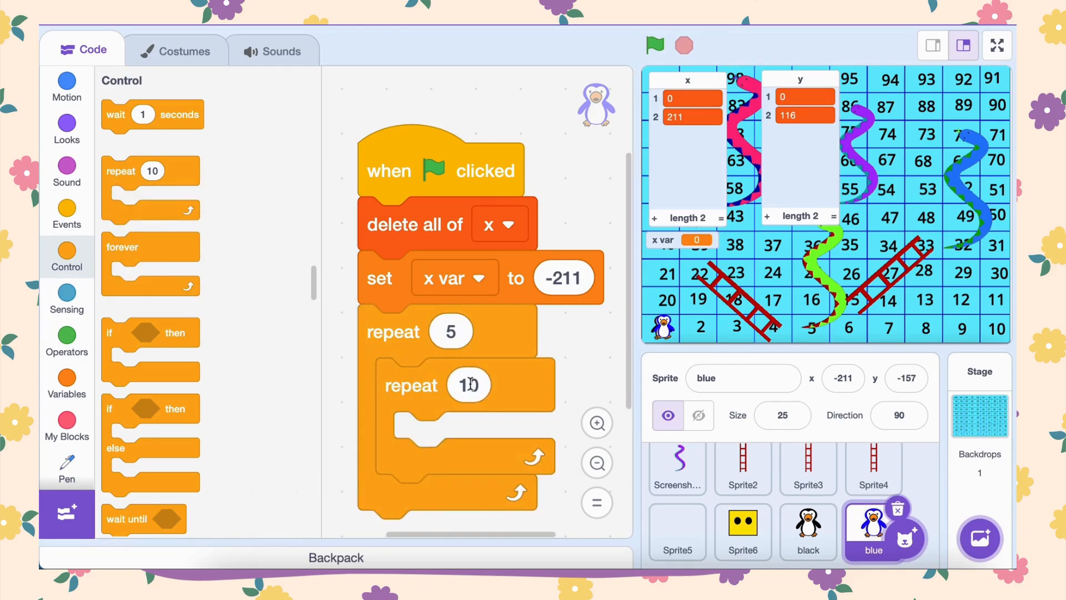
{"action": "left_click", "coordinate": [468, 385]}
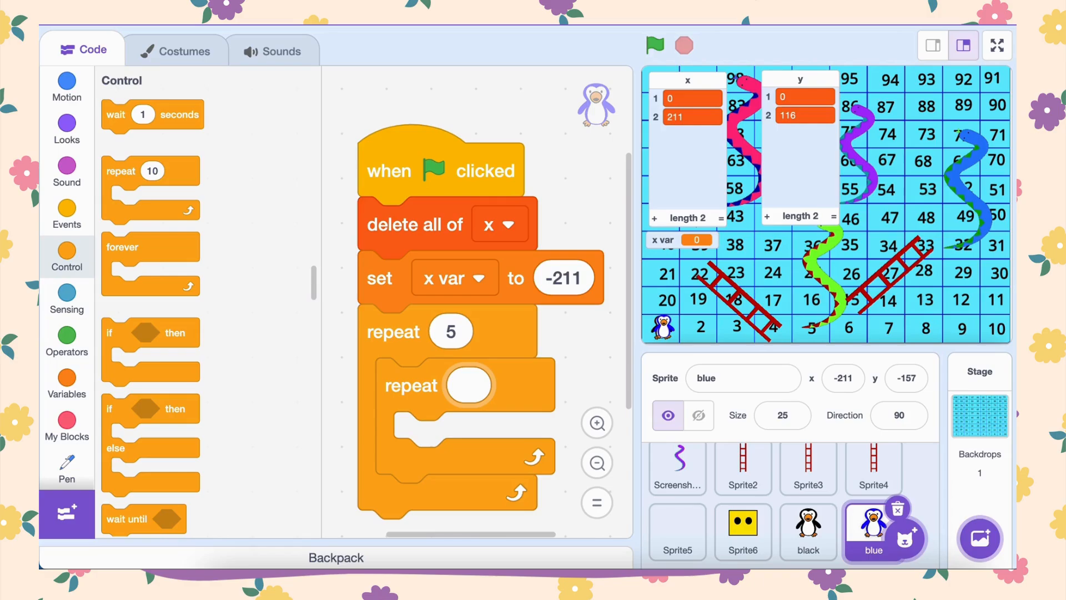
{"action": "type", "text": "9"}
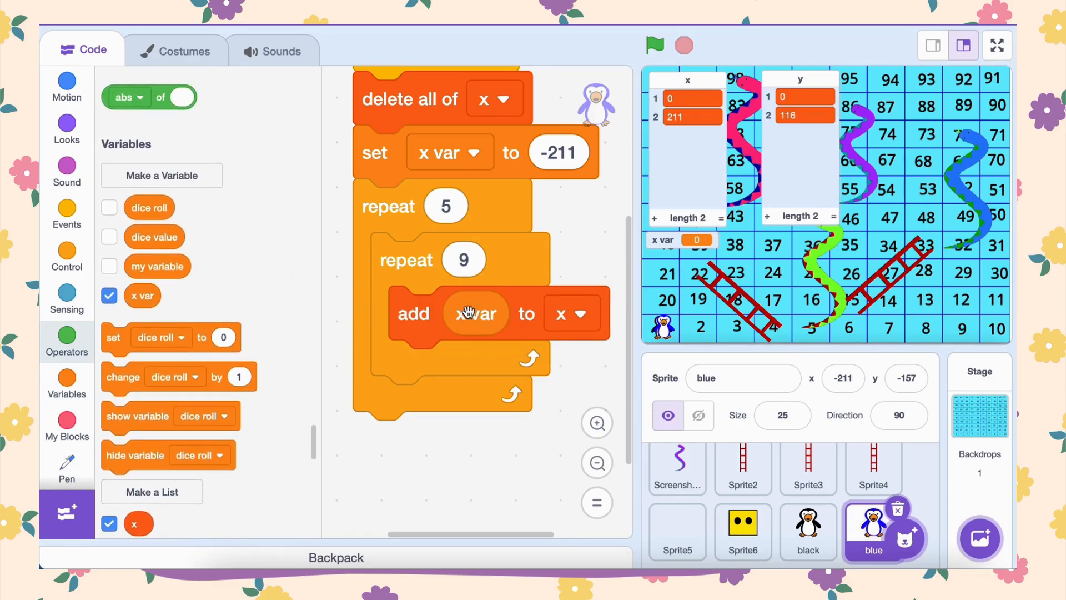
{"action": "mouse_move", "coordinate": [122, 376]}
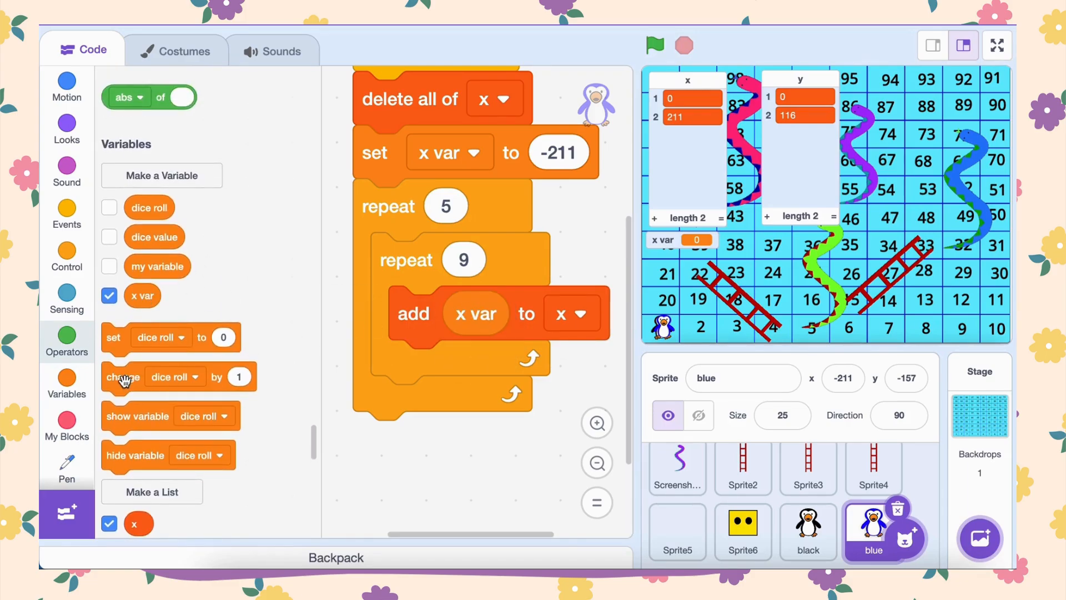
Inside the inner loop add x var to x and change x var by 48
{"action": "left_click_drag", "start_coordinate": [122, 377], "coordinate": [429, 368]}
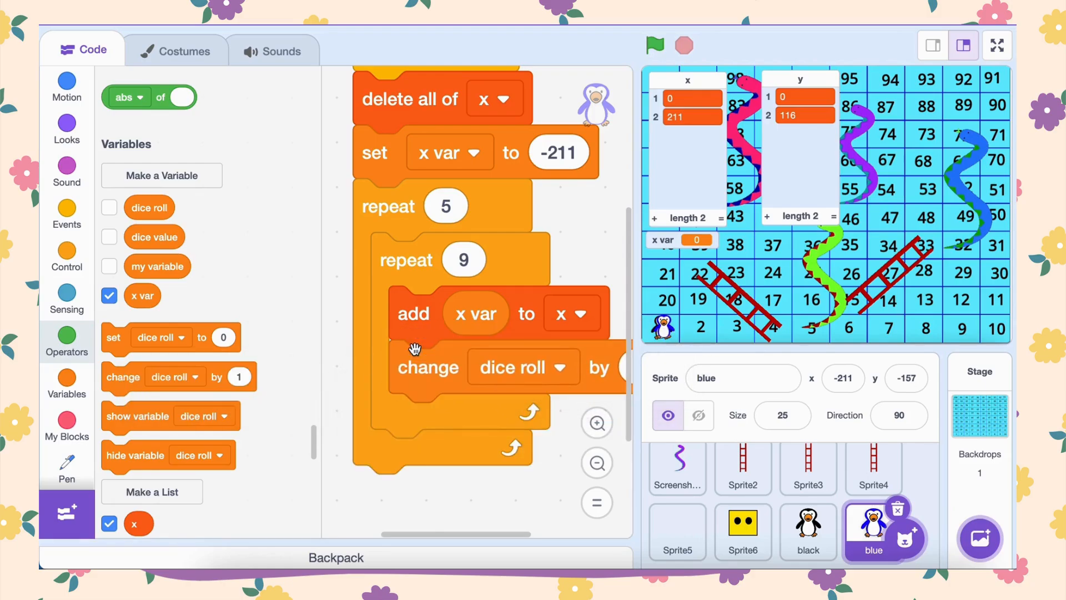
{"action": "left_click", "coordinate": [535, 368]}
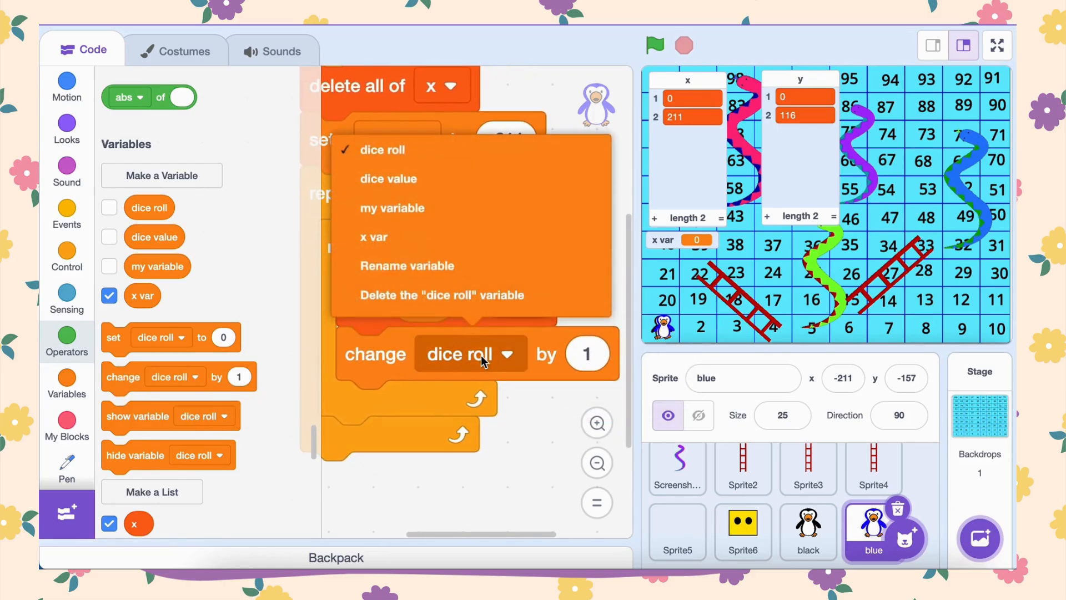
{"action": "mouse_move", "coordinate": [436, 243]}
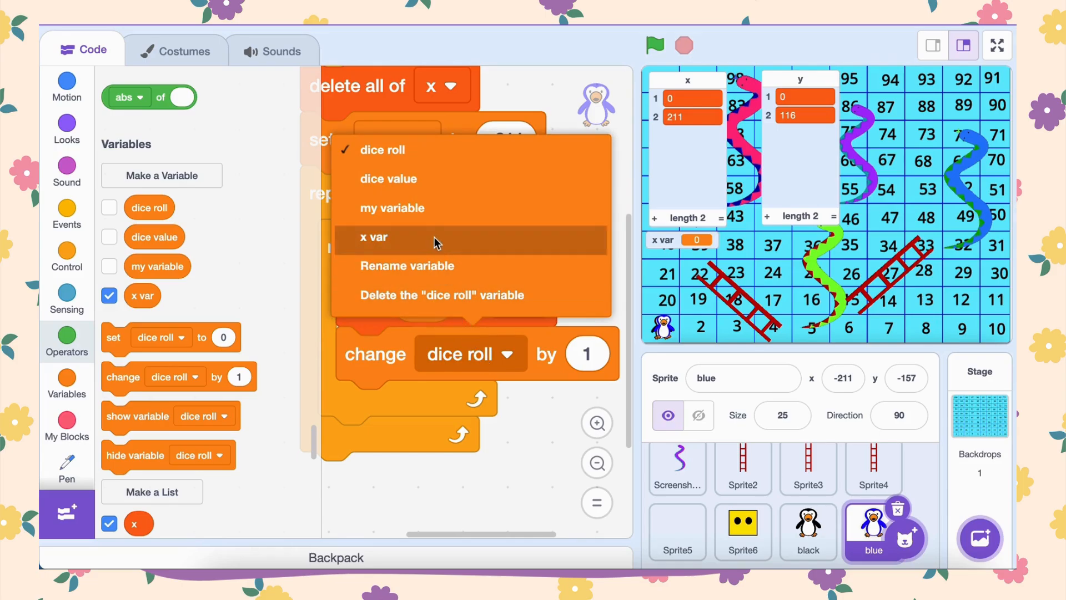
{"action": "left_click", "coordinate": [373, 238]}
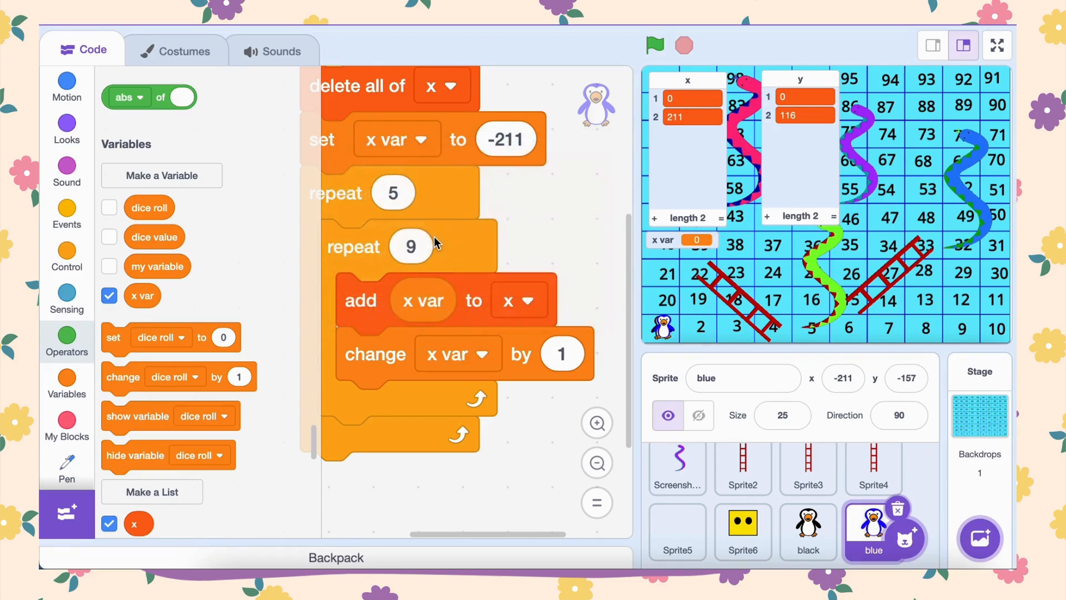
{"action": "left_click", "coordinate": [561, 354]}
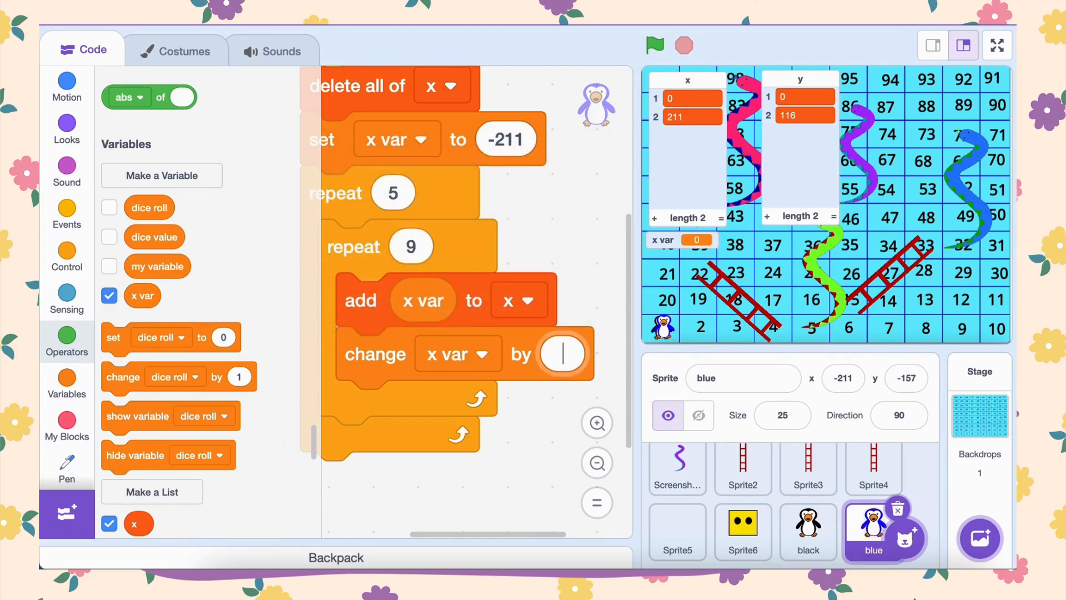
{"action": "type", "text": "48"}
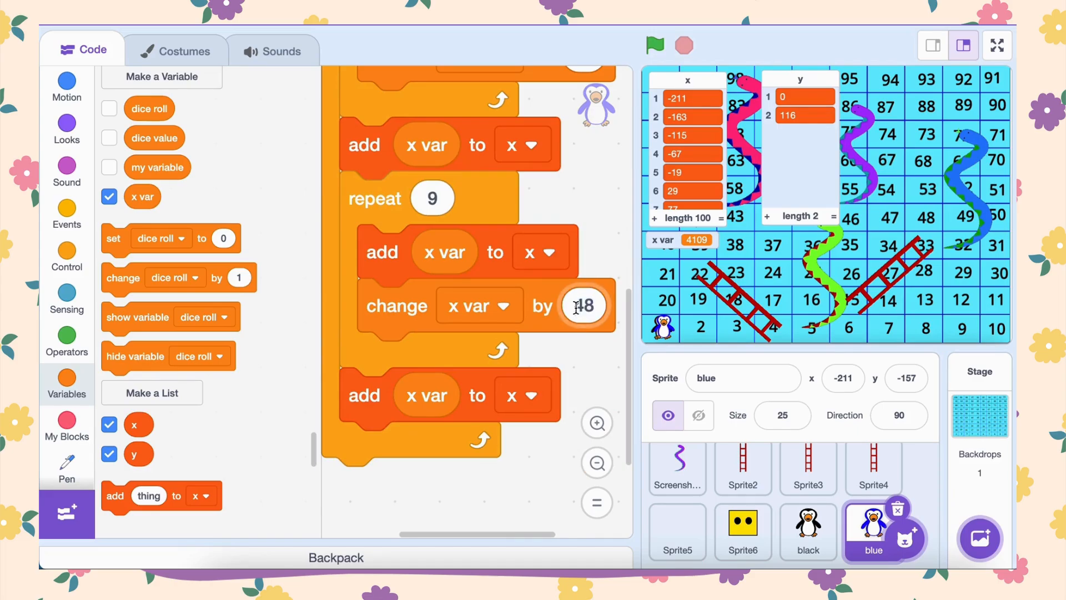
Add a second repeat 9 loop that adds x var to x and changes x var by -48
{"action": "type", "text": "-48"}
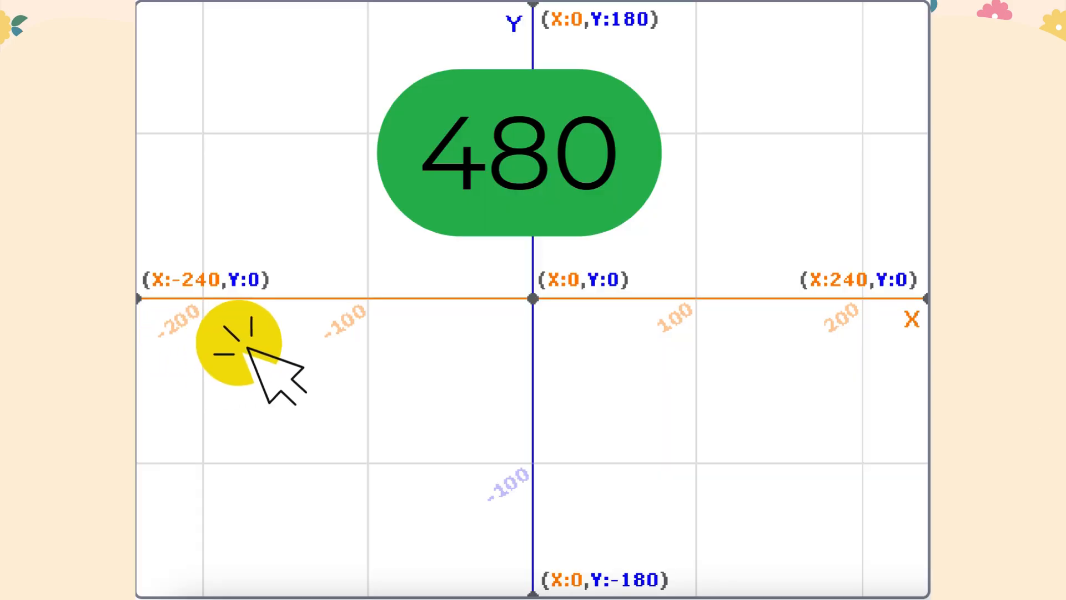
Drag the x and y list monitors aside so the full game board is visible again
{"action": "left_click_drag", "start_coordinate": [237, 346], "coordinate": [350, 346]}
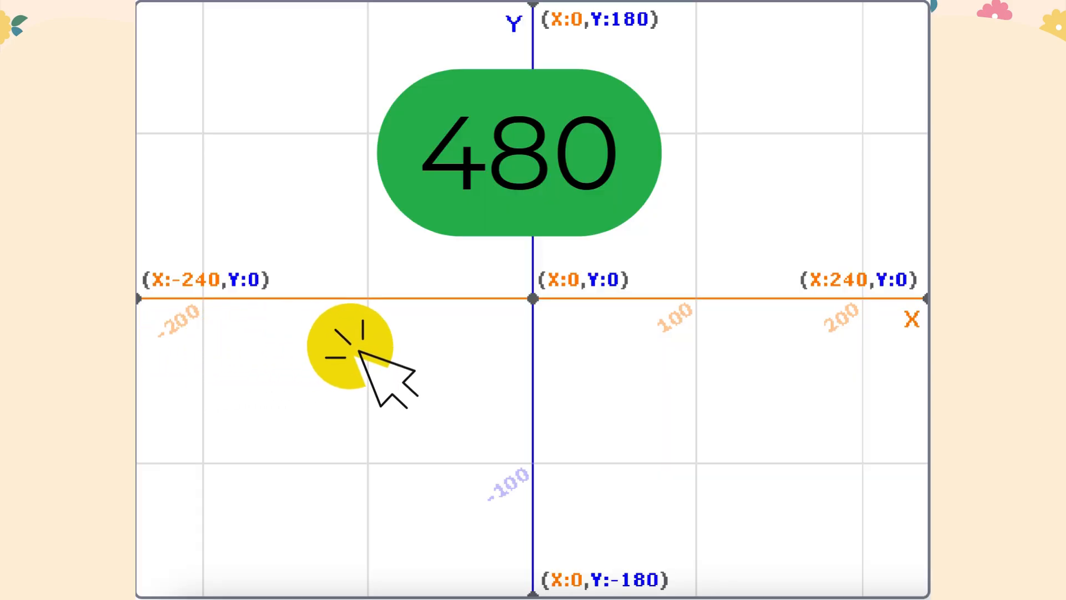
{"action": "left_click_drag", "start_coordinate": [352, 347], "coordinate": [520, 346]}
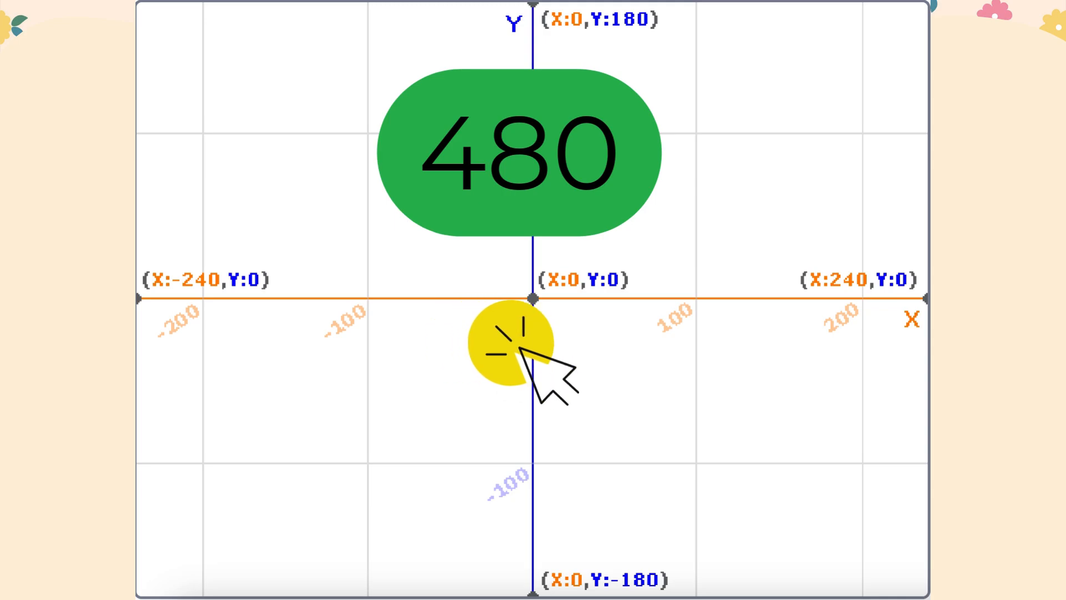
{"action": "left_click_drag", "start_coordinate": [530, 356], "coordinate": [707, 356]}
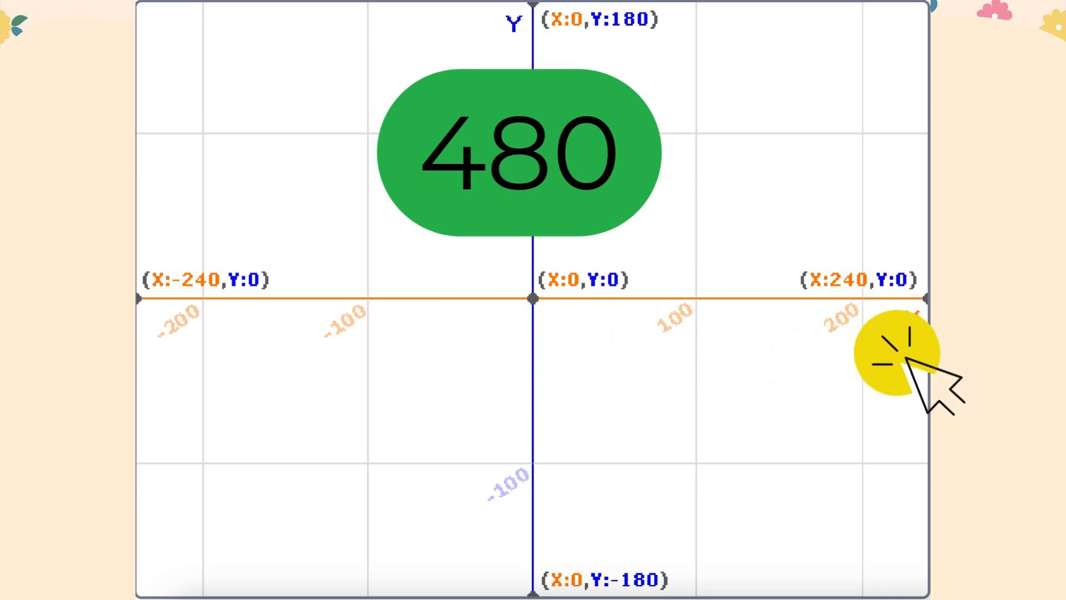
{"action": "left_click_drag", "start_coordinate": [897, 353], "coordinate": [577, 353]}
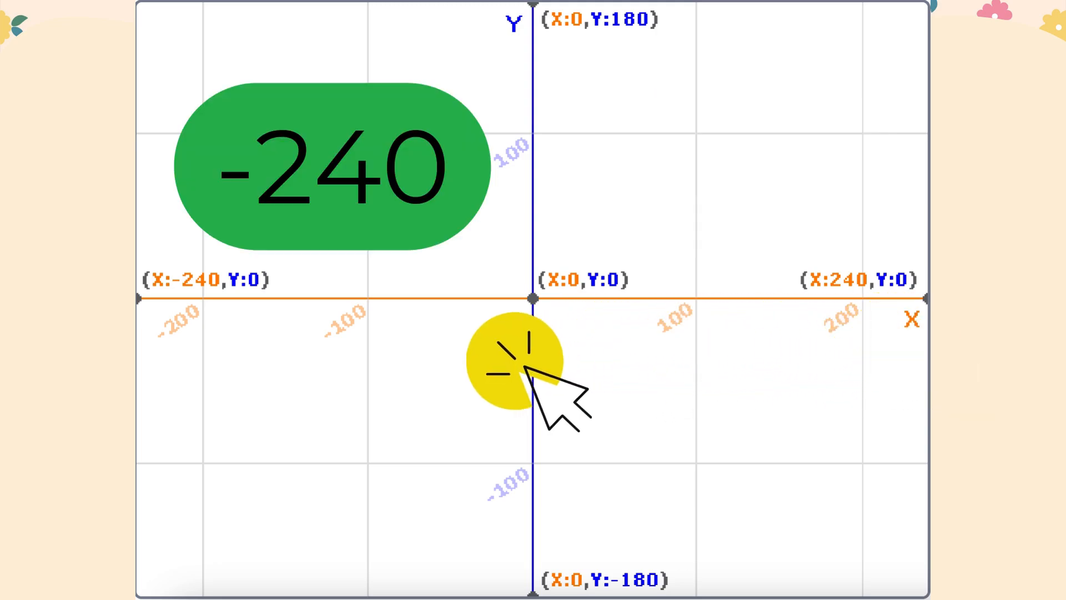
{"action": "left_click_drag", "start_coordinate": [523, 360], "coordinate": [205, 353]}
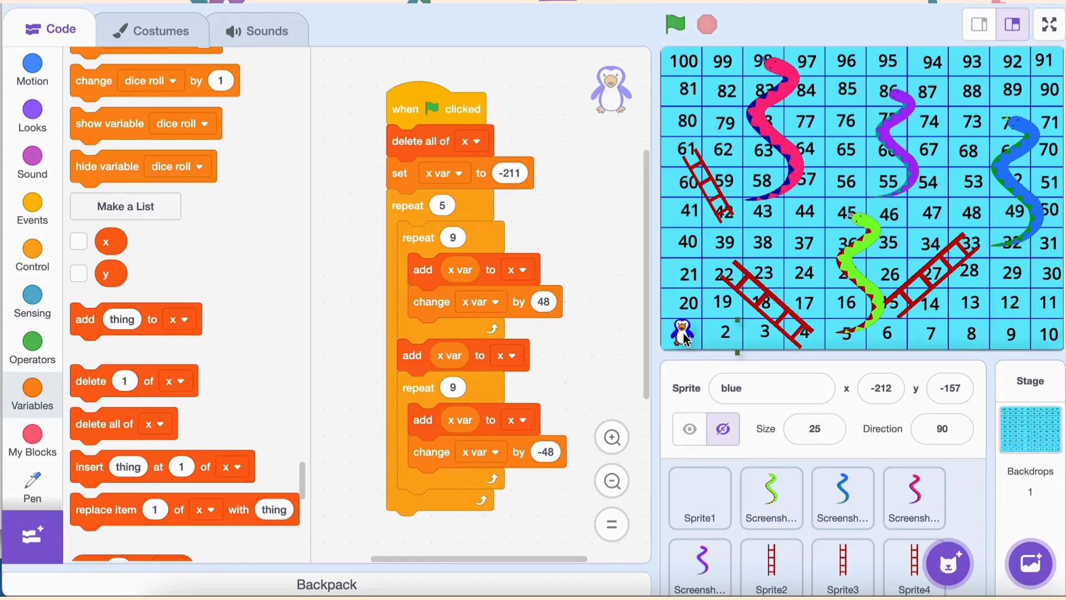
Show the x list on the stage and nudge the blue penguin from square 1 to square 2
{"action": "left_click", "coordinate": [689, 429]}
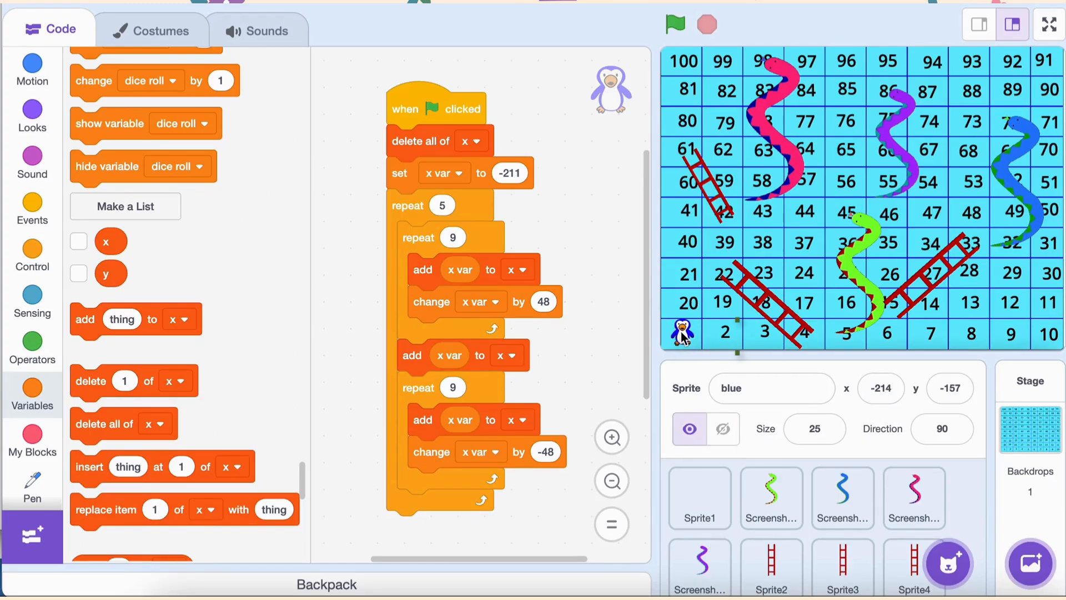
{"action": "left_click", "coordinate": [78, 241]}
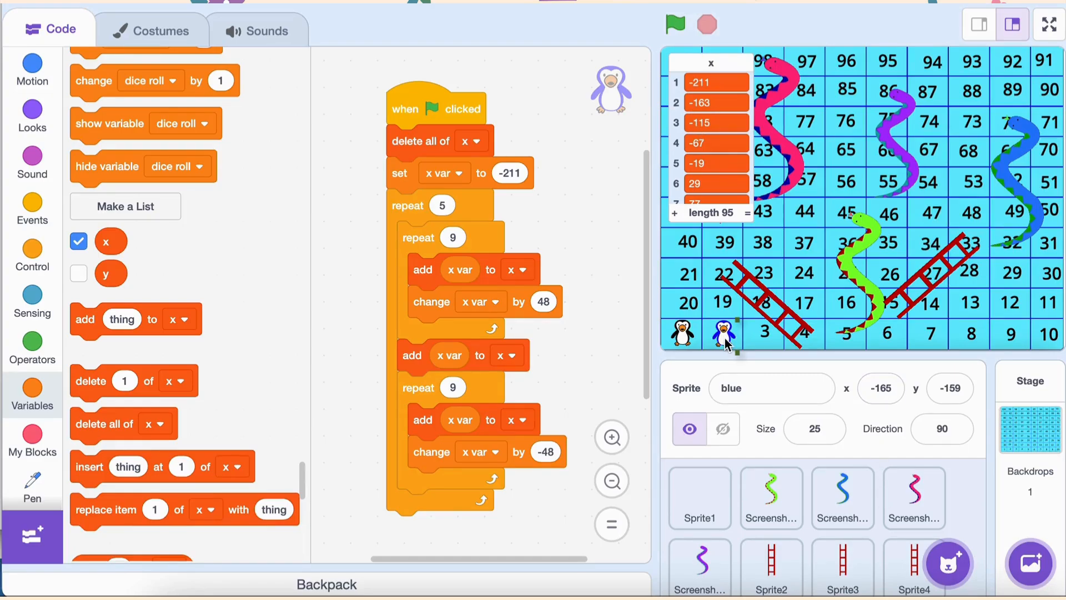
{"action": "left_click", "coordinate": [880, 388]}
{"action": "type", "text": "y"}
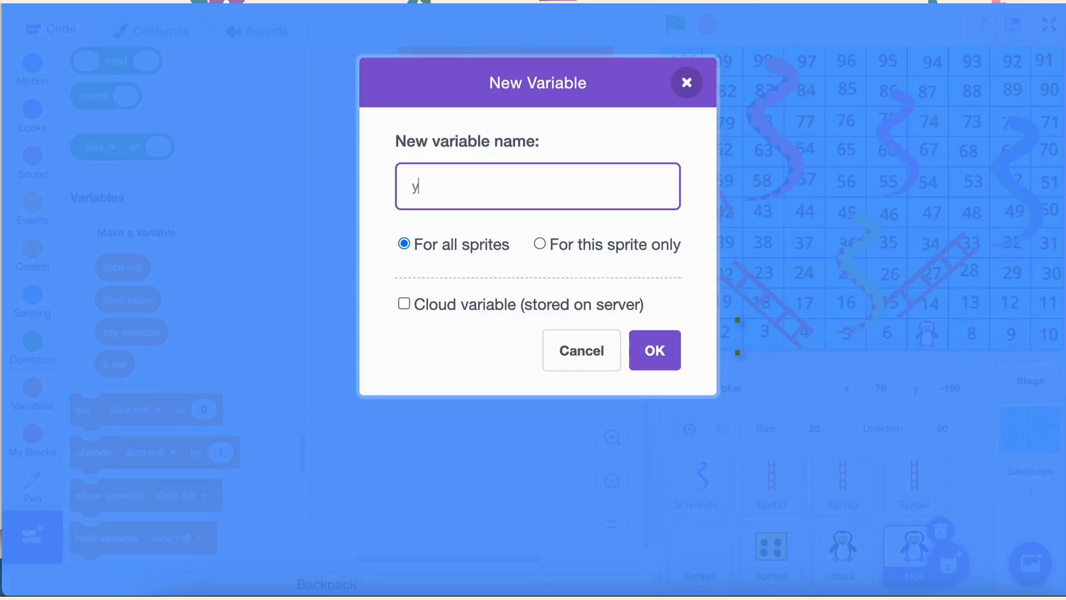
Create a new variable named 'y var' for all sprites
{"action": "type", "text": "var"}
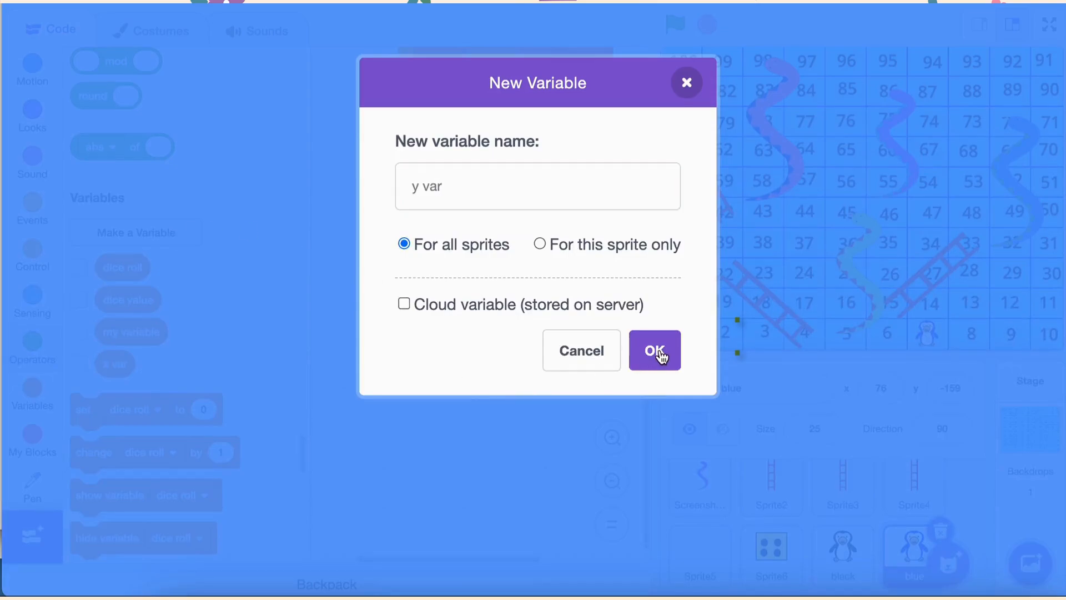
{"action": "left_click", "coordinate": [655, 350]}
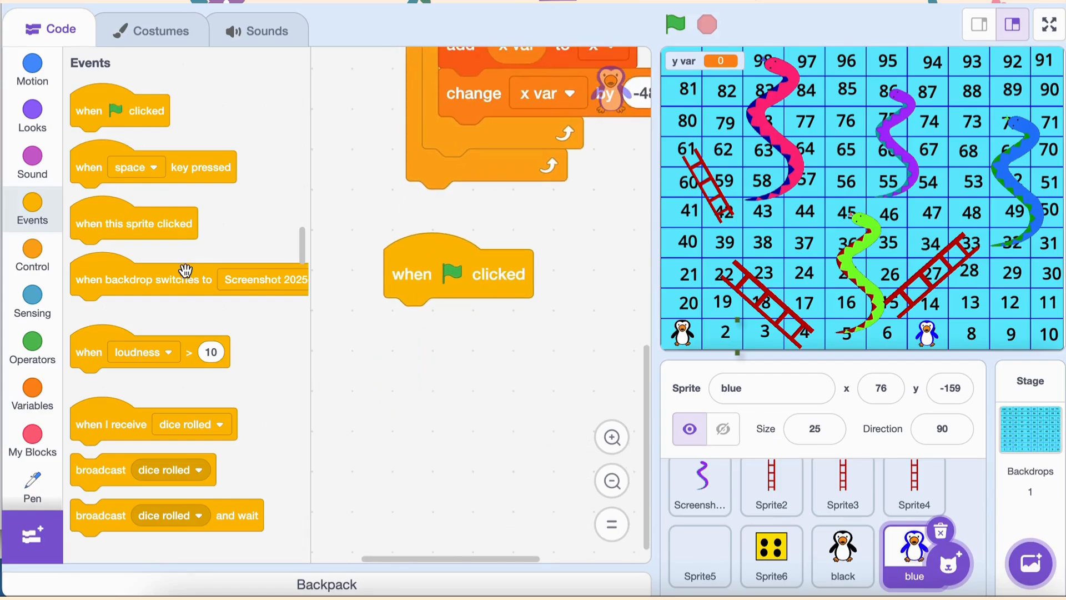
Start the green-flag script with a delete-all block targeting the y list
{"action": "left_click", "coordinate": [32, 395]}
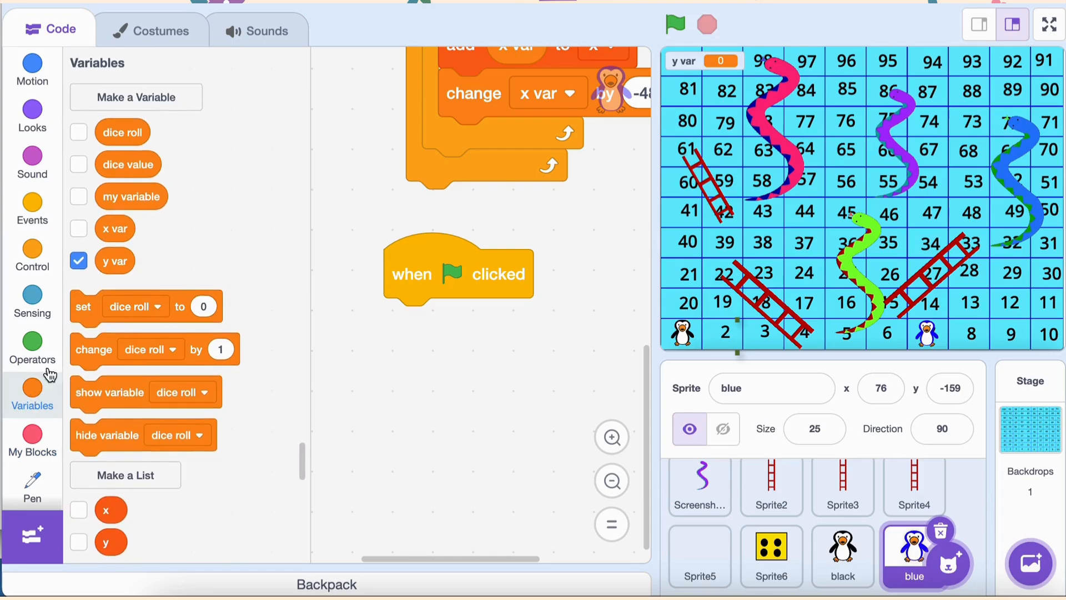
{"action": "scroll", "scroll_direction": "down", "scroll_amount": 3}
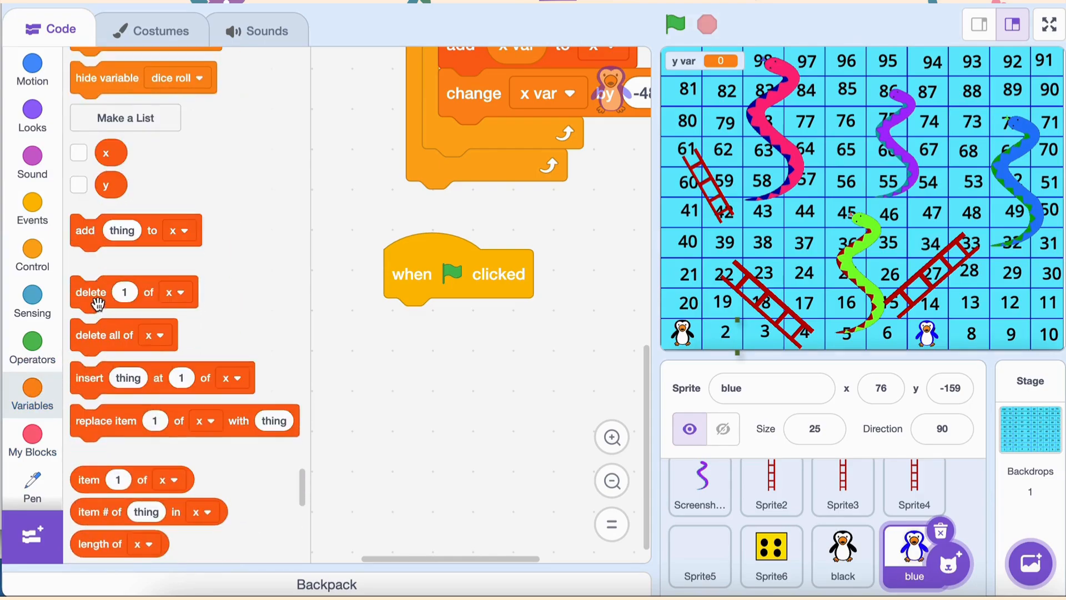
{"action": "left_click_drag", "start_coordinate": [104, 334], "coordinate": [442, 341]}
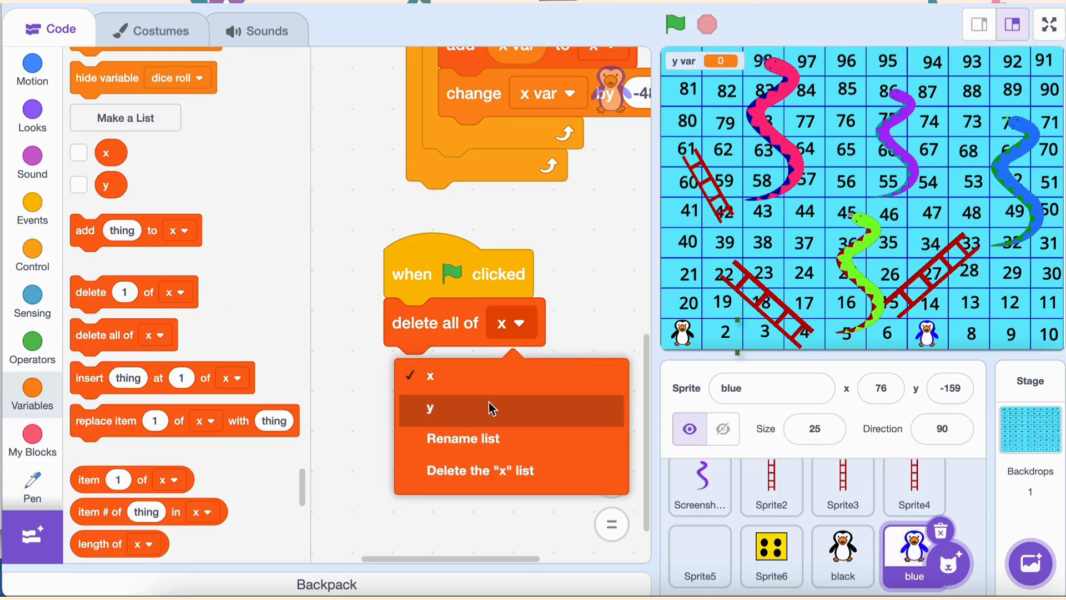
{"action": "left_click", "coordinate": [429, 408]}
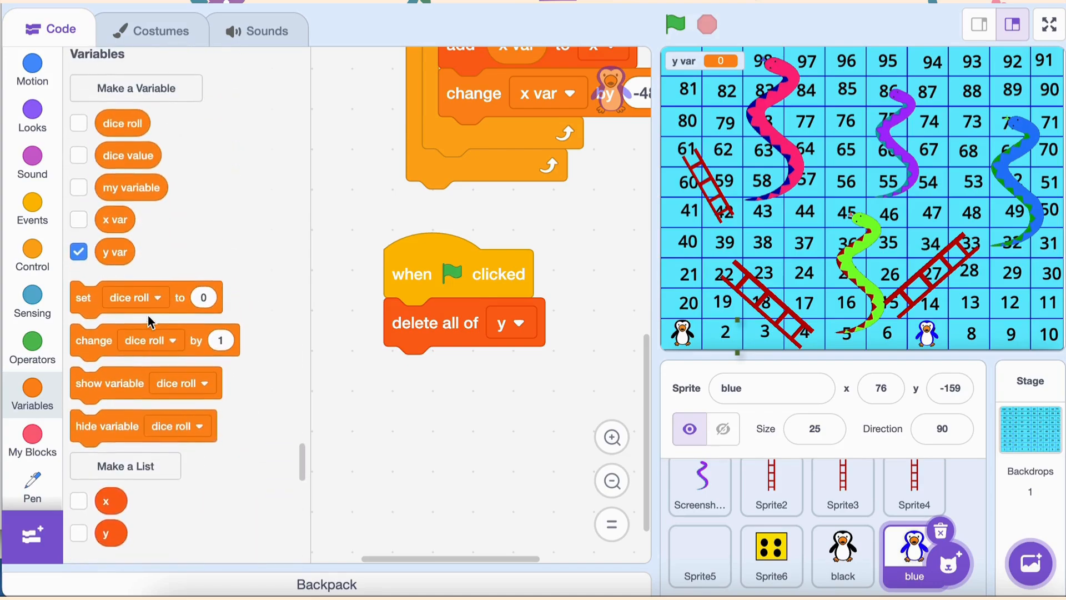
Set y var to -161 after clearing the list, ready for a repeat loop
{"action": "left_click_drag", "start_coordinate": [136, 298], "coordinate": [404, 371]}
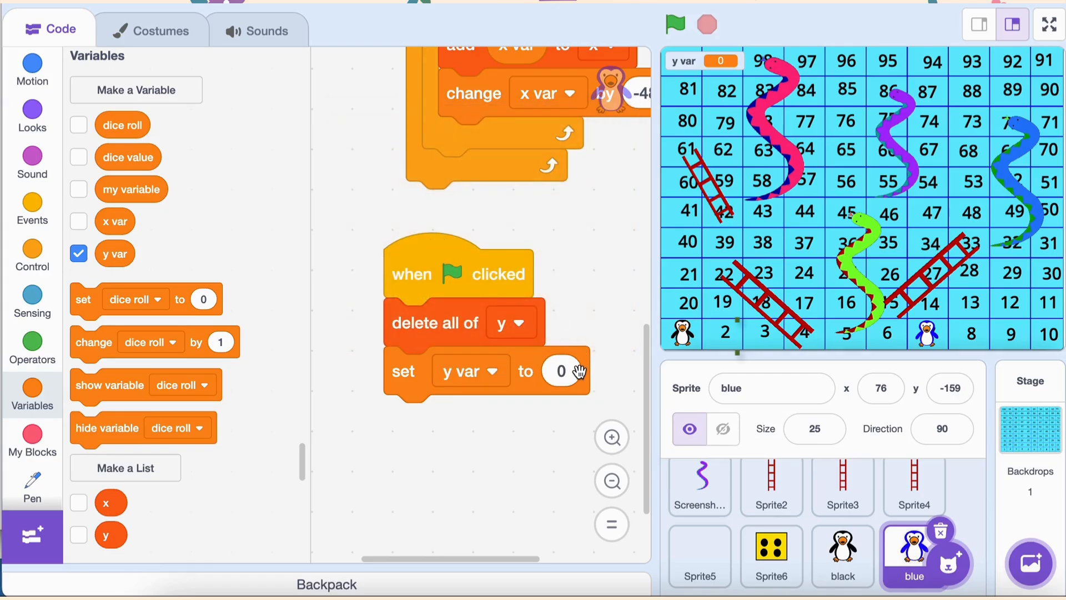
{"action": "left_click", "coordinate": [562, 371]}
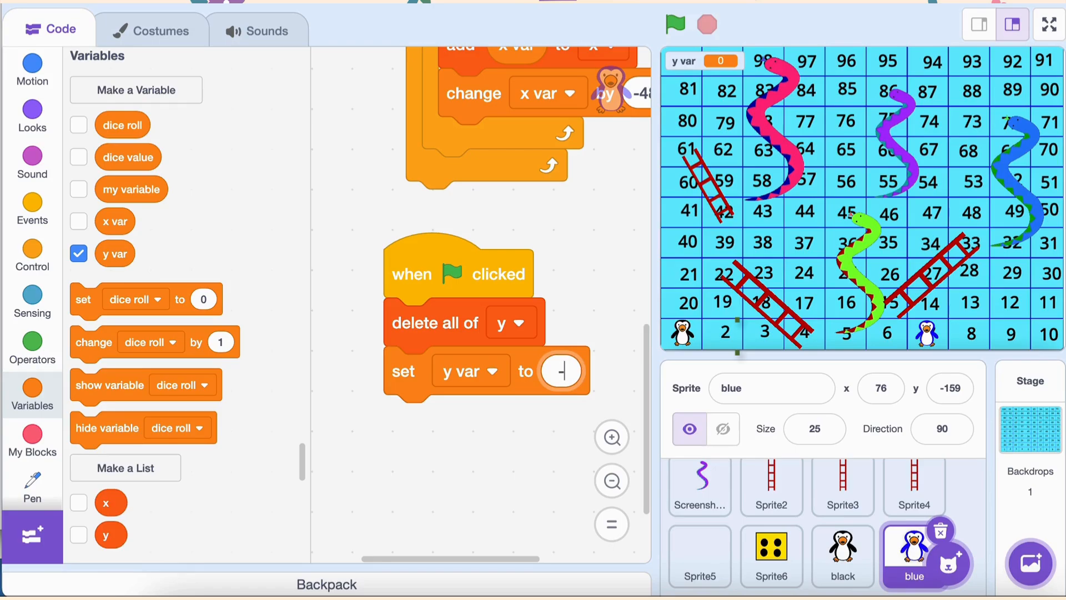
{"action": "type", "text": "-161"}
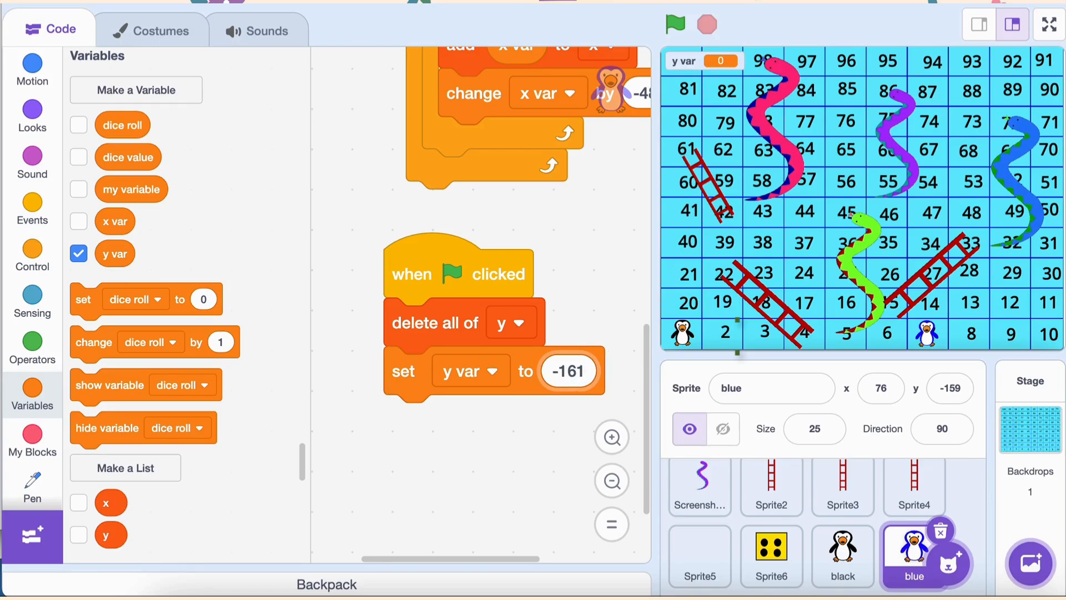
{"action": "left_click", "coordinate": [32, 255]}
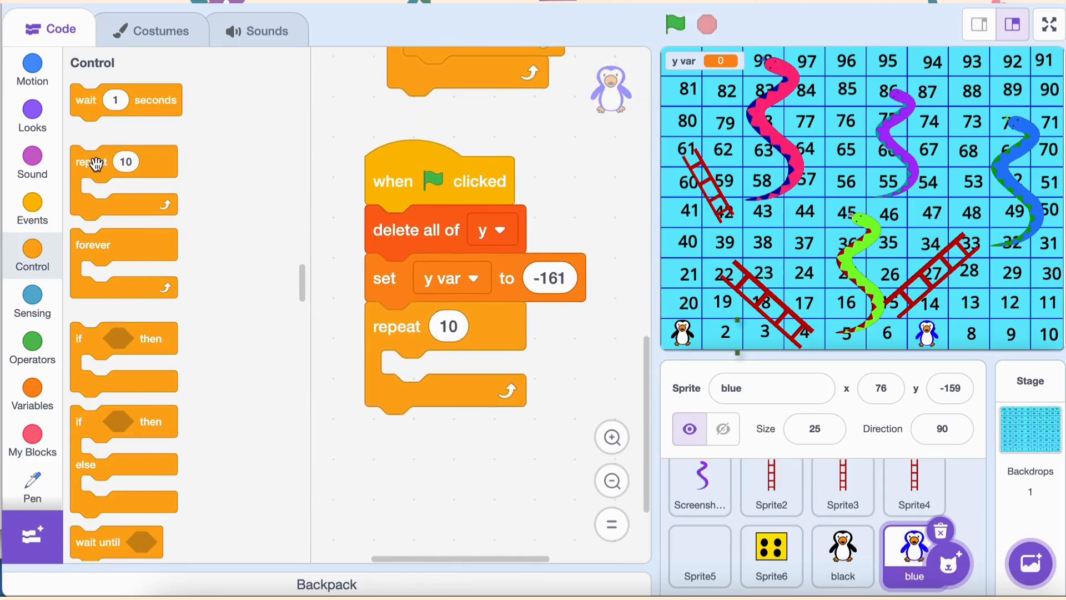
Nest a second repeat-10 loop and make its add step fill the y list with y var
{"action": "left_click_drag", "start_coordinate": [92, 161], "coordinate": [417, 373]}
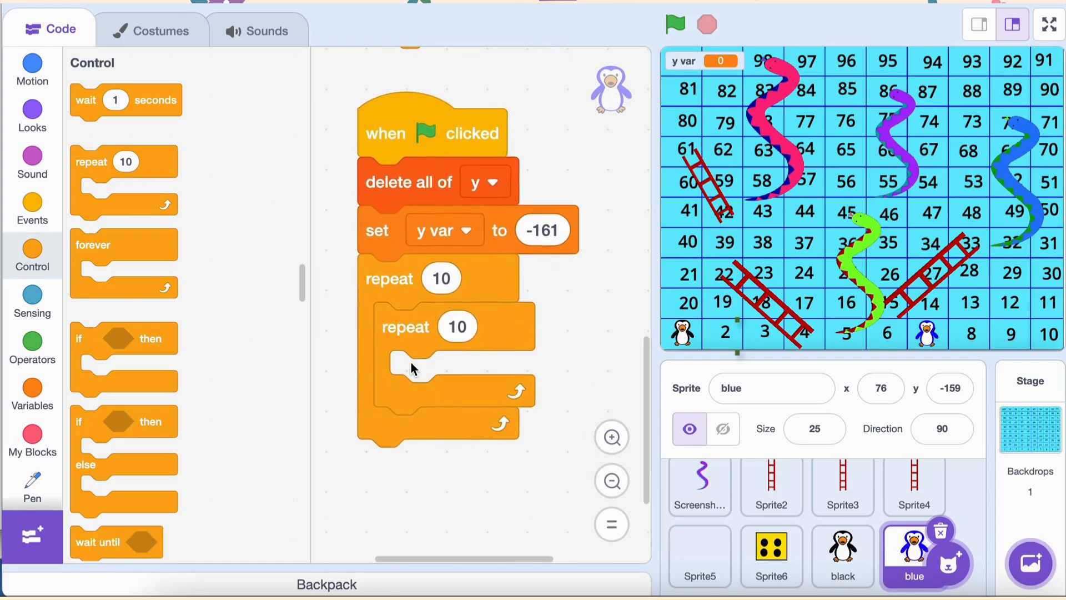
{"action": "left_click", "coordinate": [32, 392]}
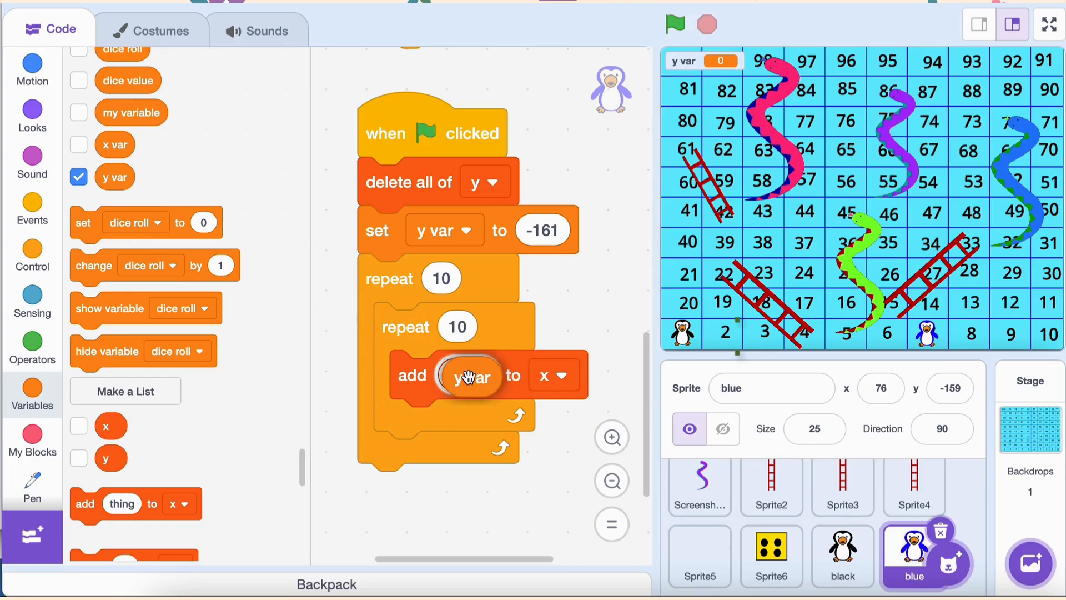
{"action": "left_click", "coordinate": [553, 374]}
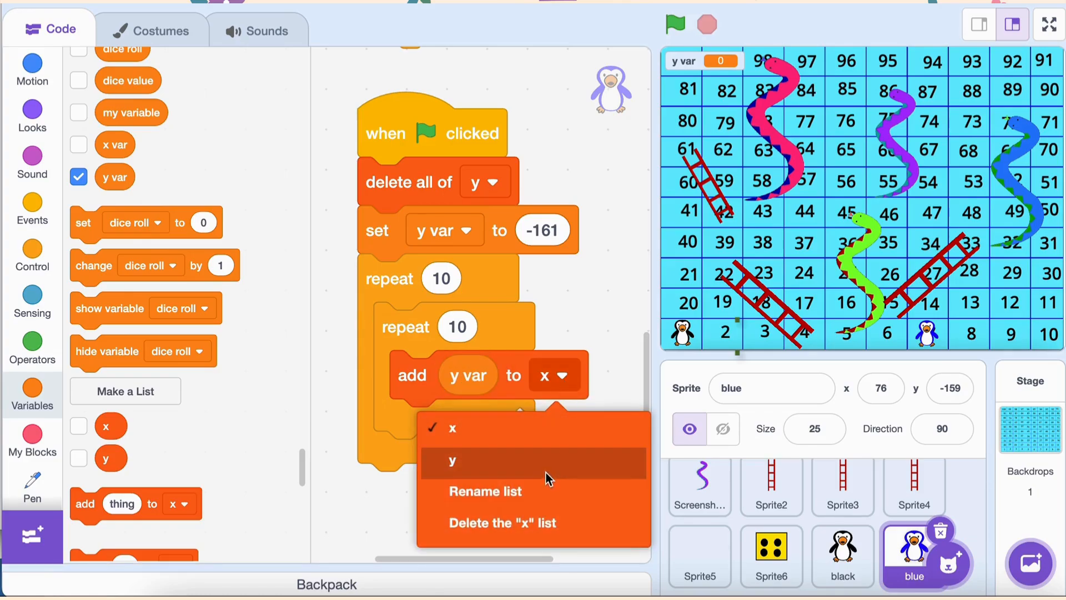
{"action": "left_click", "coordinate": [452, 460]}
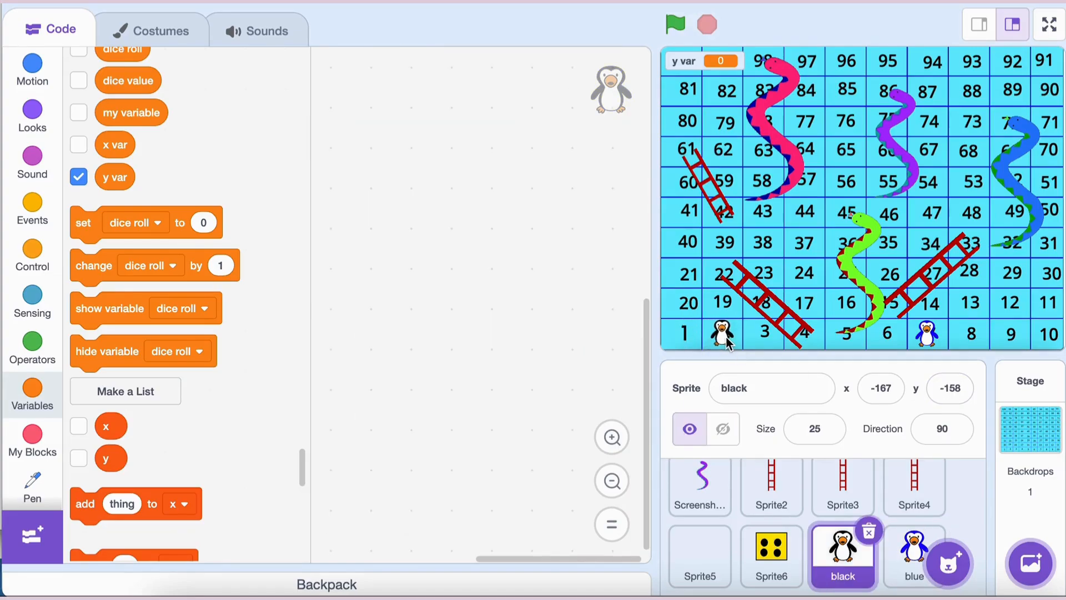
Read the black penguin's position on squares 3 and 4, then return to the blue penguin's script
{"action": "left_click", "coordinate": [723, 429]}
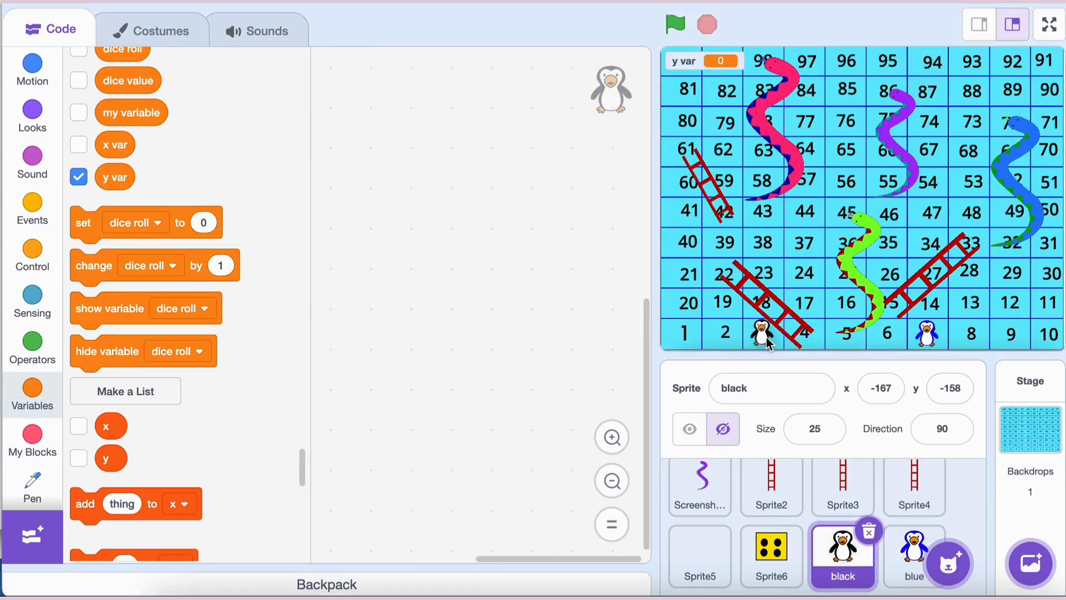
{"action": "left_click", "coordinate": [689, 429]}
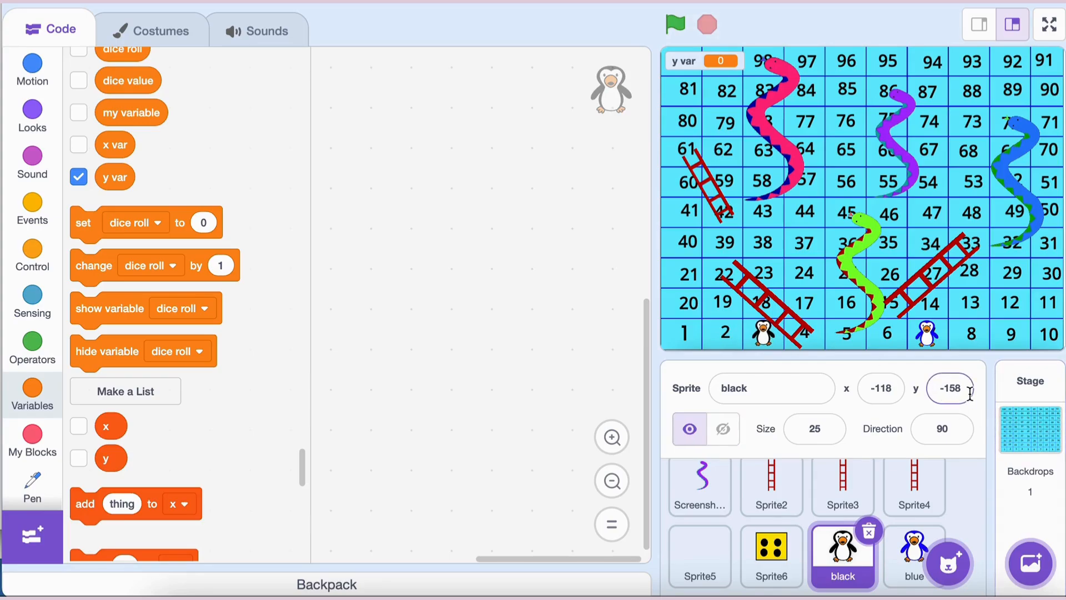
{"action": "left_click", "coordinate": [723, 429]}
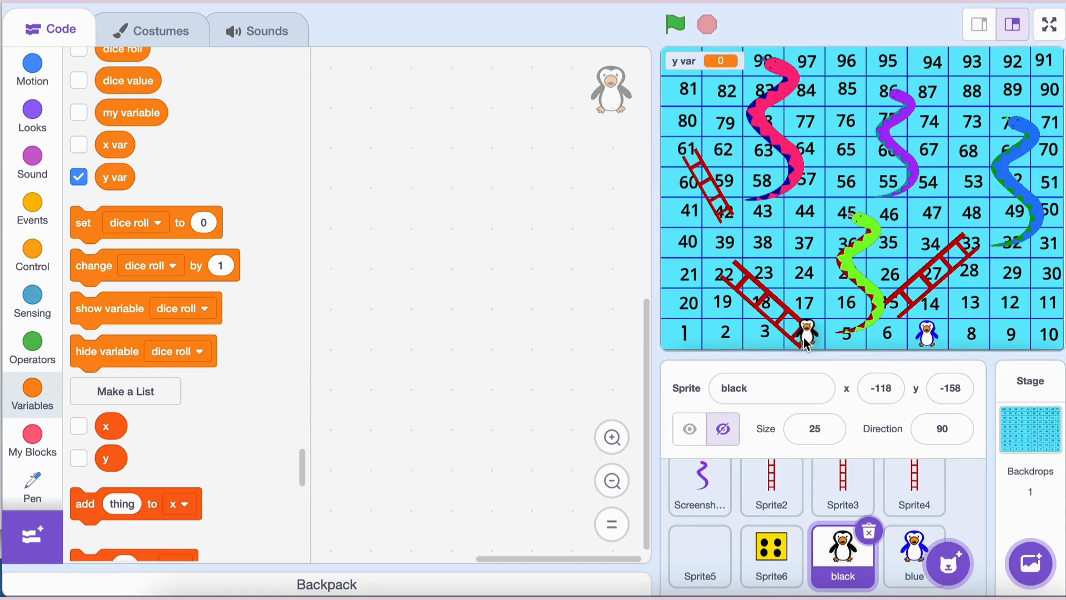
{"action": "left_click", "coordinate": [689, 429]}
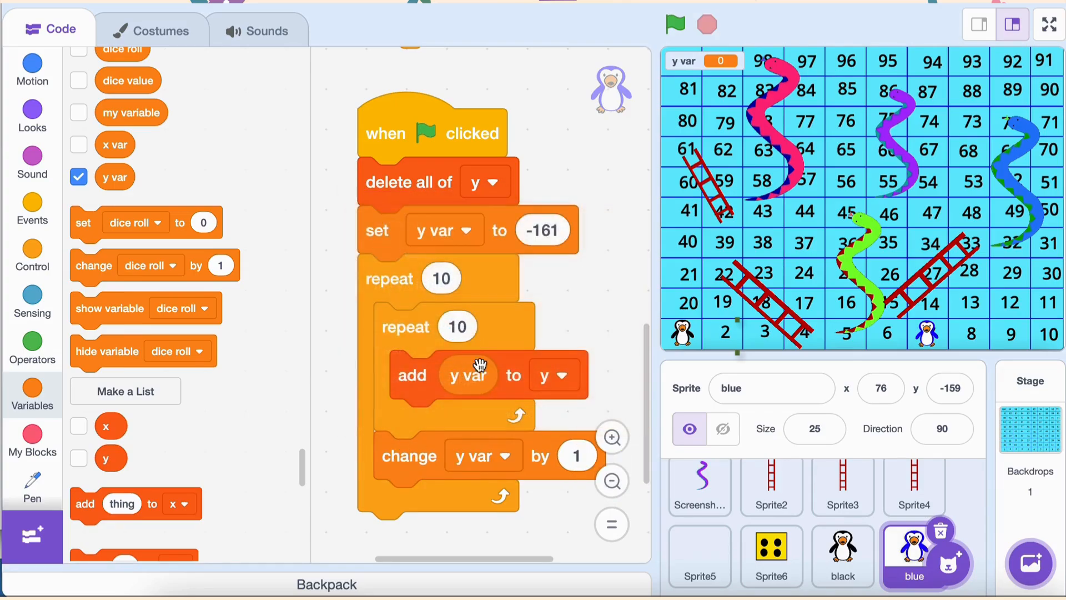
Make y var change by 36 after each row of ten values
{"action": "left_click", "coordinate": [577, 456]}
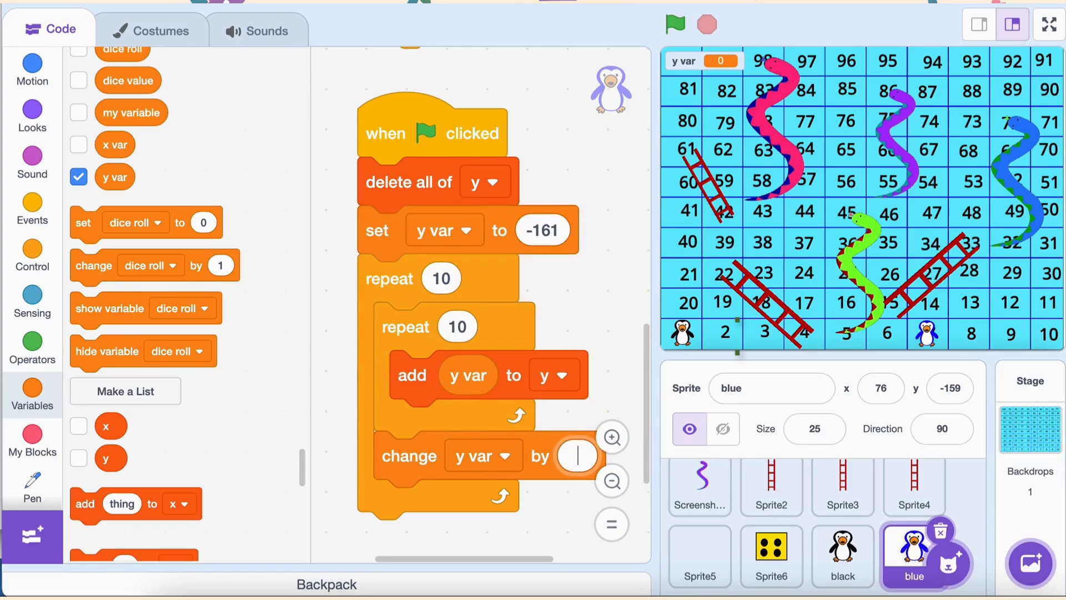
{"action": "type", "text": "36"}
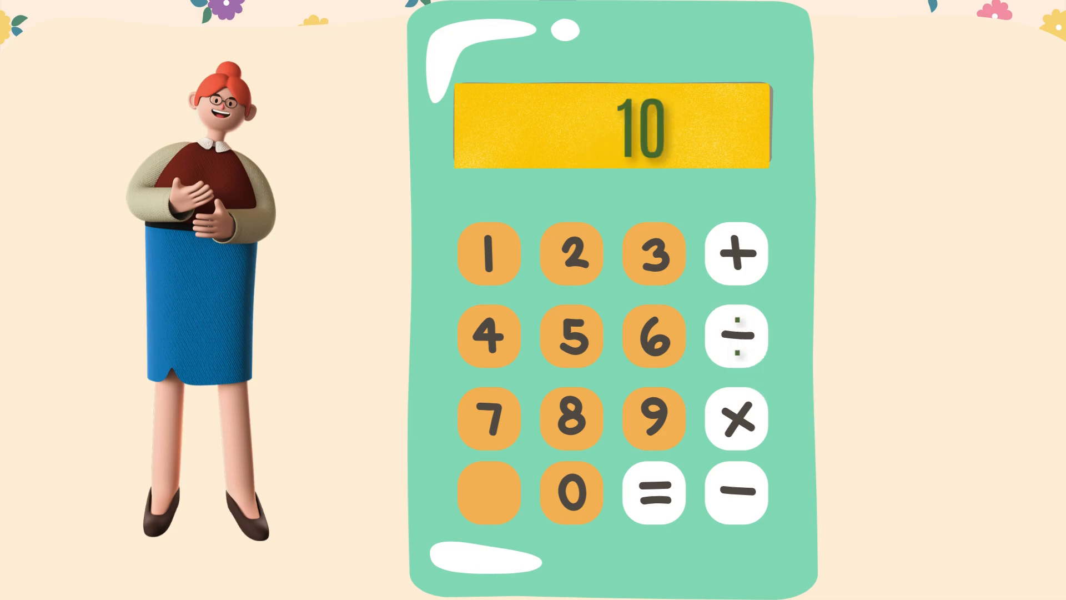
Bring up the finished project with its filled x and y lists of 100 entries each
{"action": "left_click", "coordinate": [650, 492]}
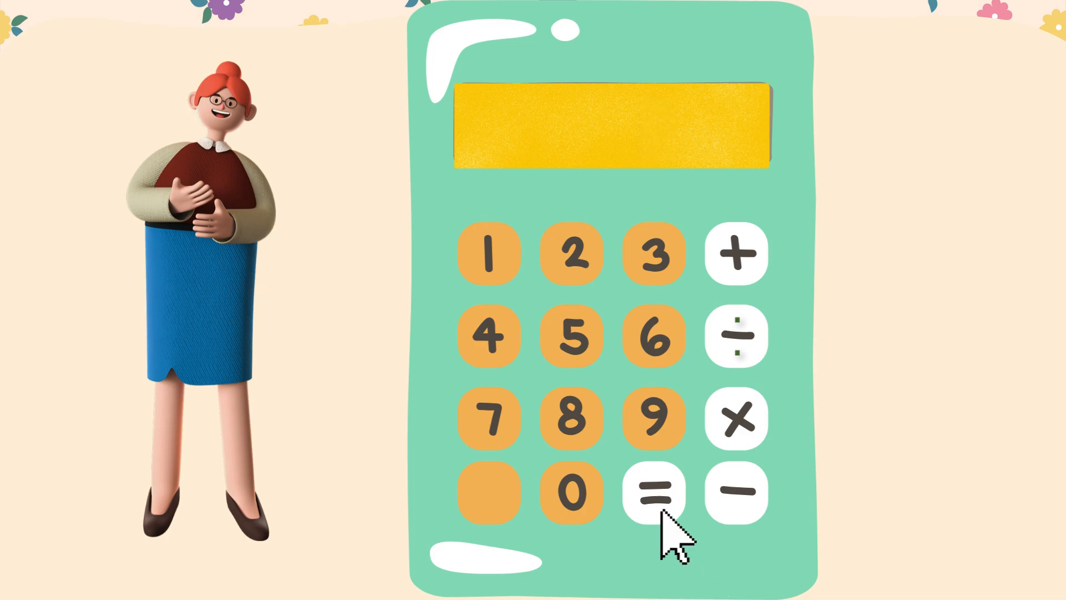
{"action": "left_click", "coordinate": [651, 492]}
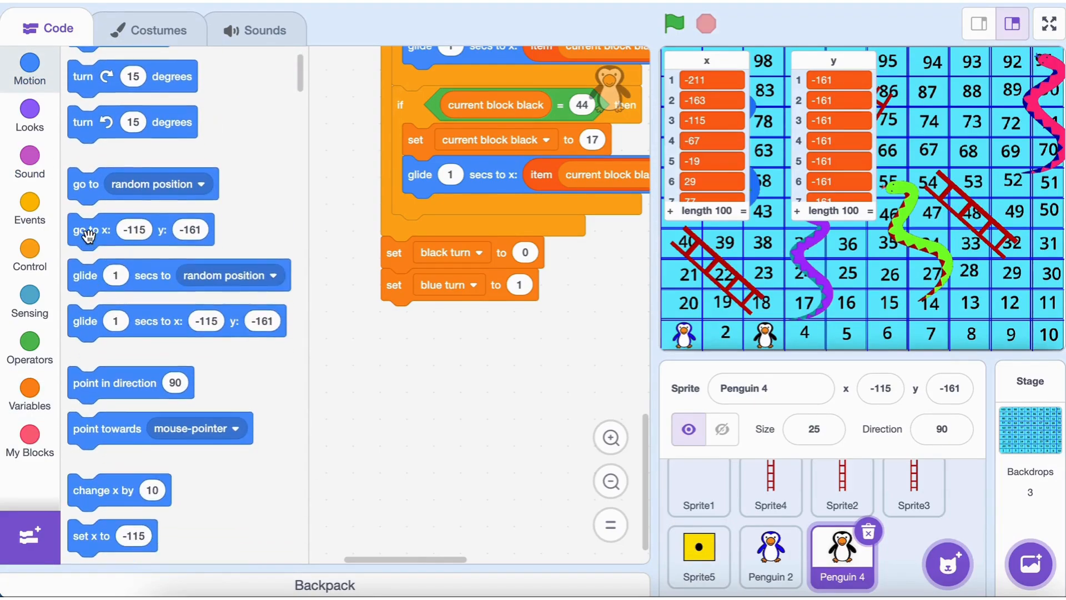
Test the penguin on squares 1 to 4 with go-to x values -211, -163, -115, -67 at y -161
{"action": "left_click_drag", "start_coordinate": [89, 229], "coordinate": [430, 399]}
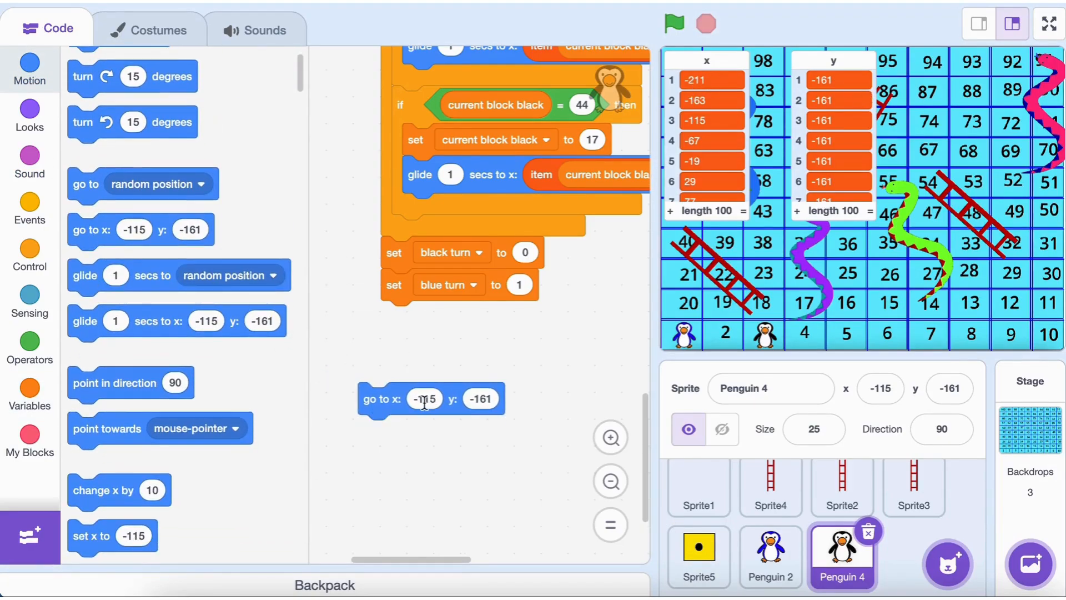
{"action": "type", "text": "-211"}
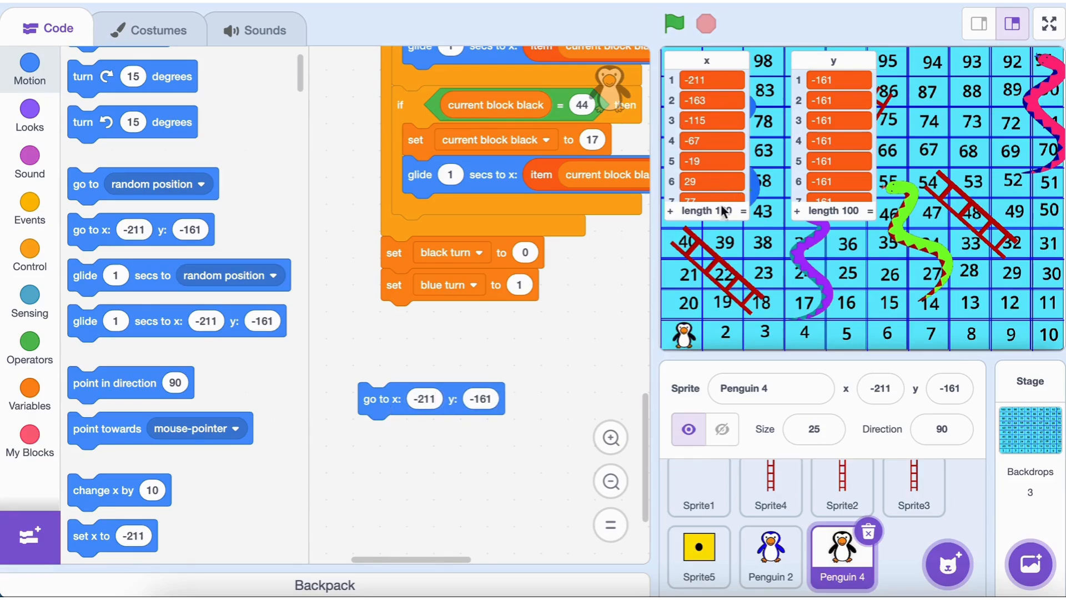
{"action": "left_click", "coordinate": [422, 399]}
{"action": "type", "text": "-163"}
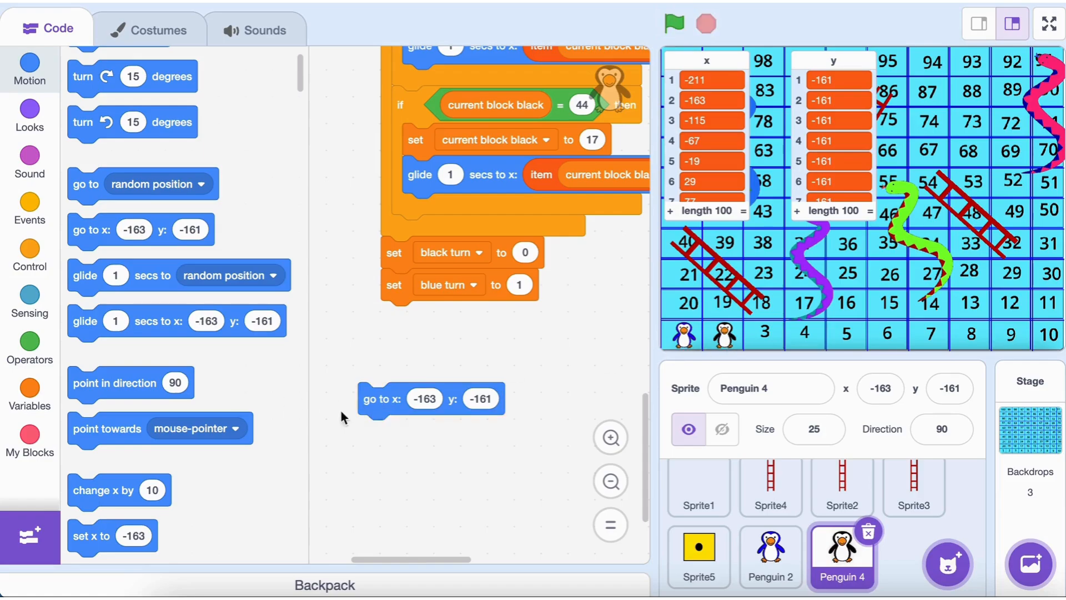
{"action": "left_click", "coordinate": [423, 398]}
{"action": "type", "text": "-1"}
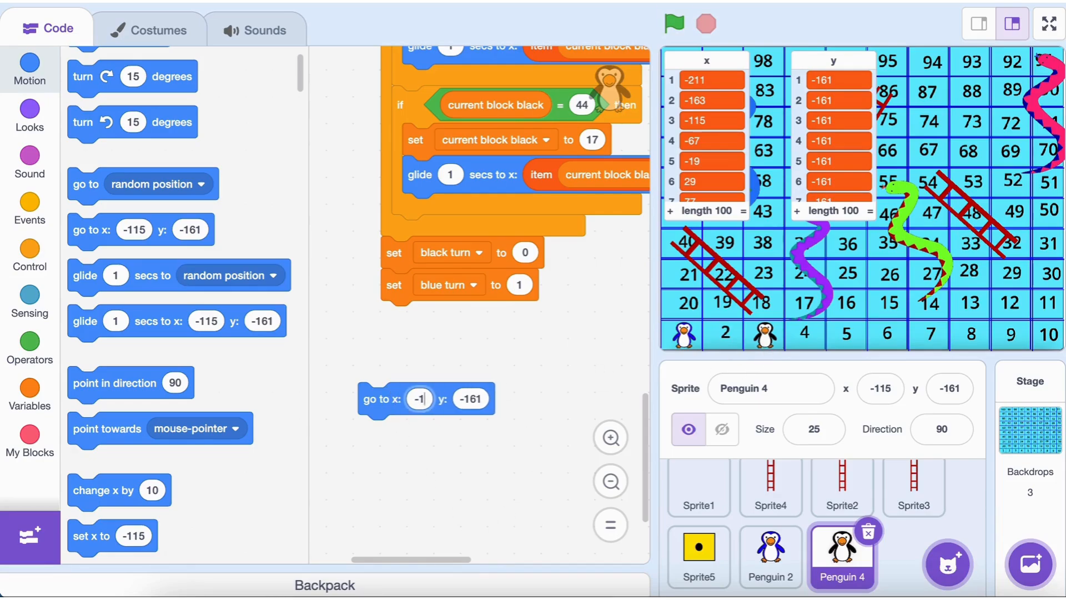
{"action": "type", "text": "-67"}
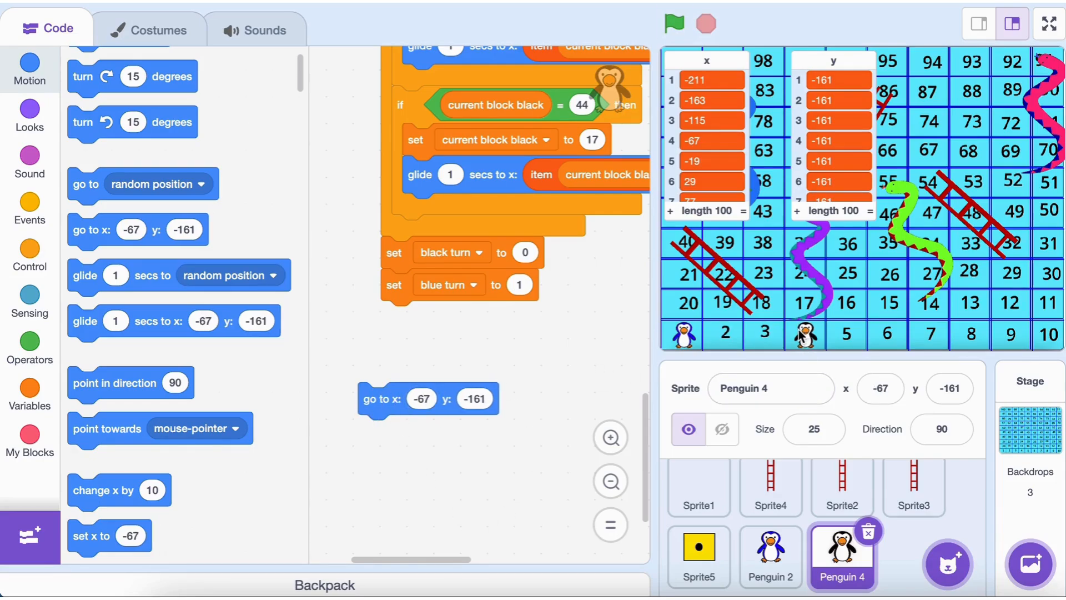